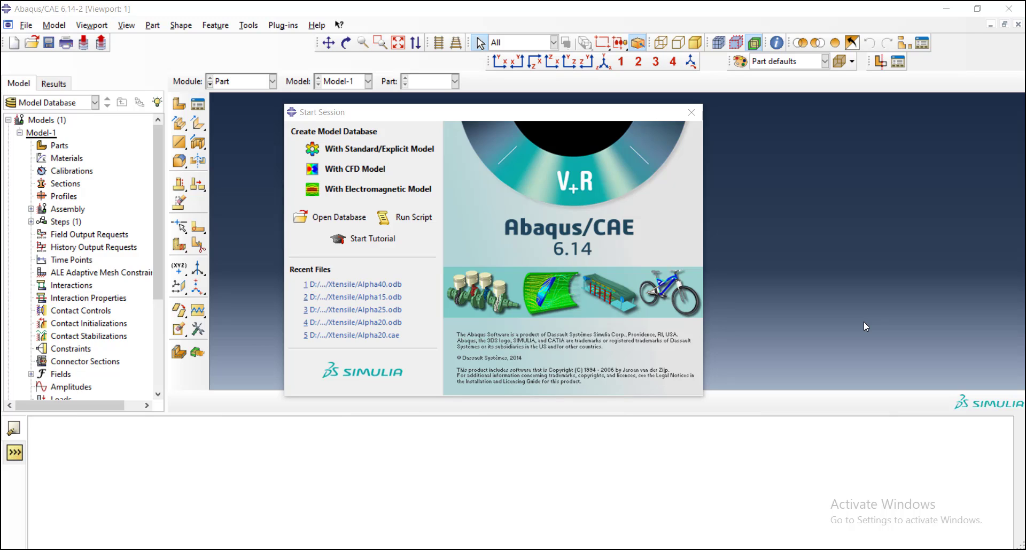
mouse_move(356, 338)
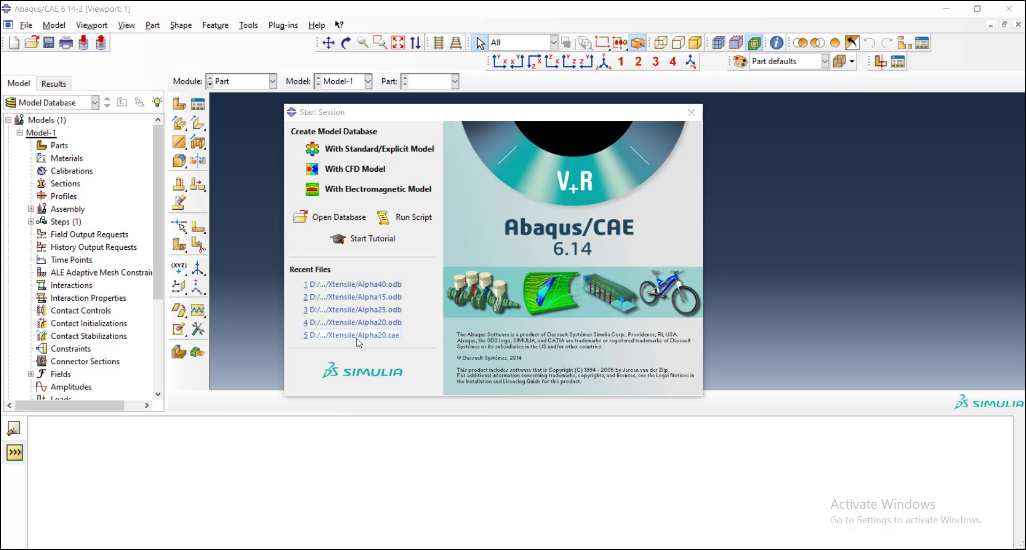
mouse_move(281, 180)
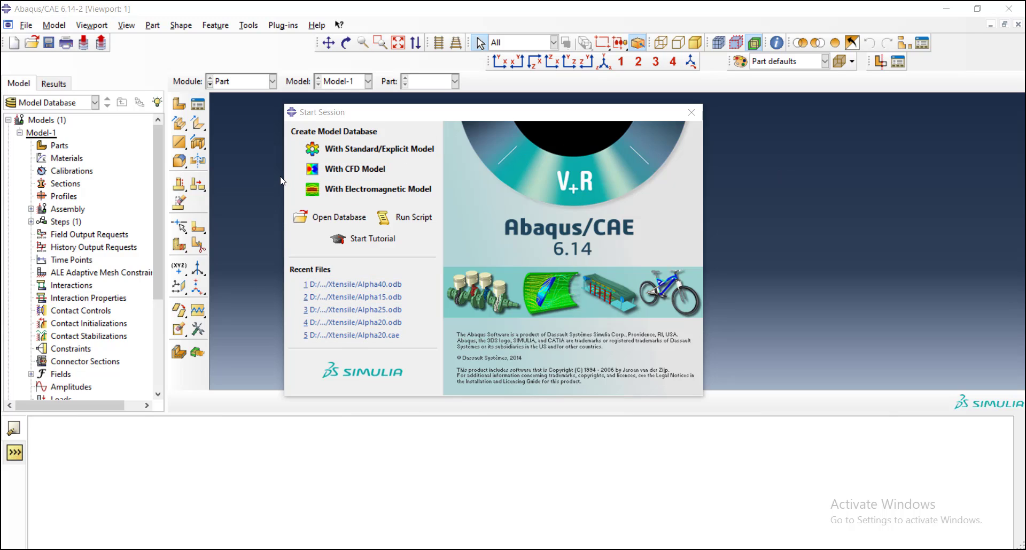
mouse_move(384, 155)
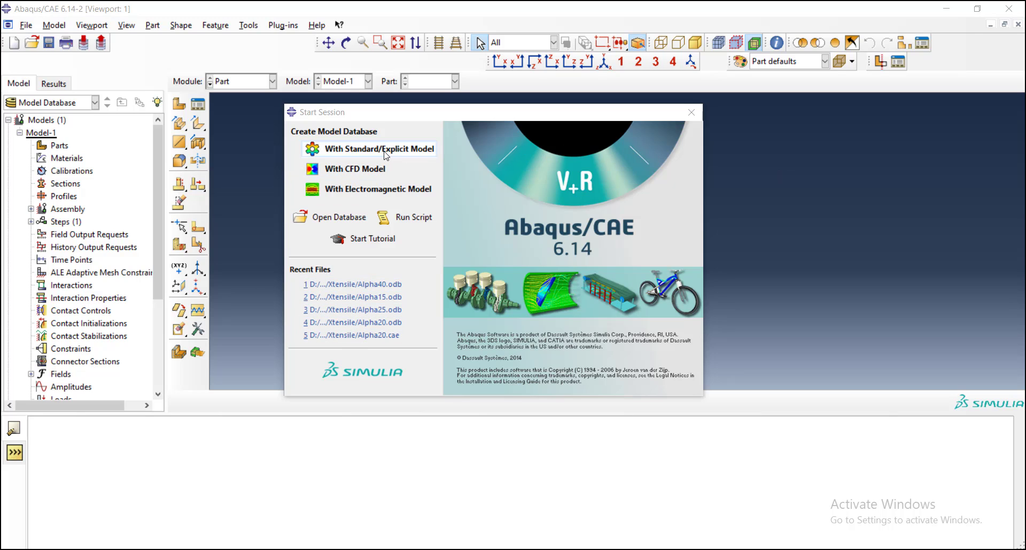
mouse_move(332, 155)
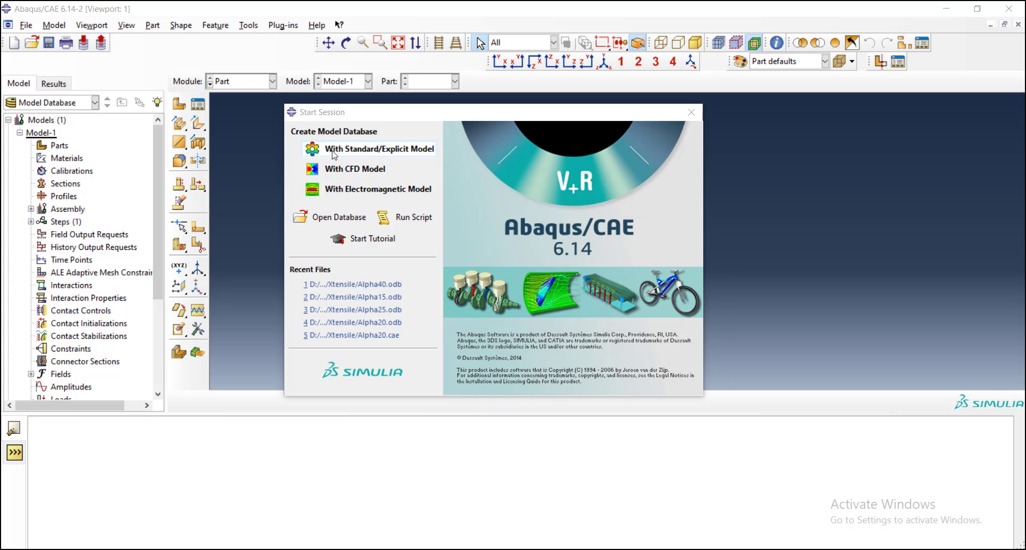
mouse_move(349, 153)
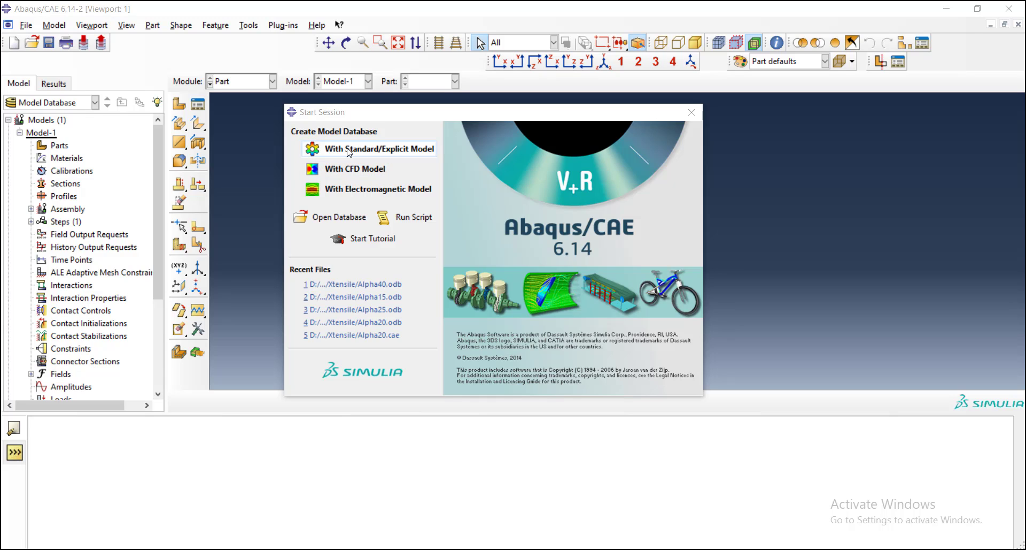
Start a new Standard/Explicit model database containing Model-1.
left_click(380, 148)
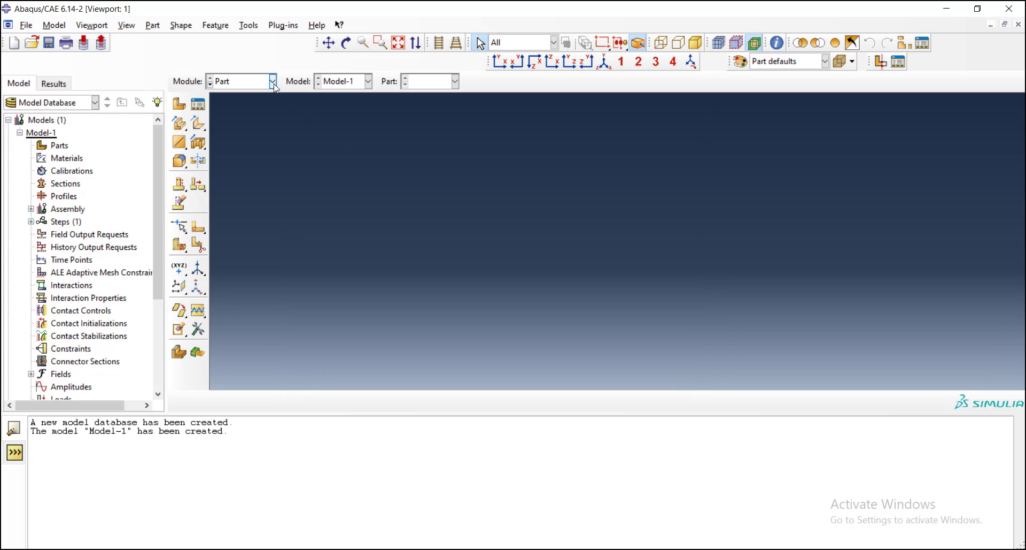
left_click(272, 81)
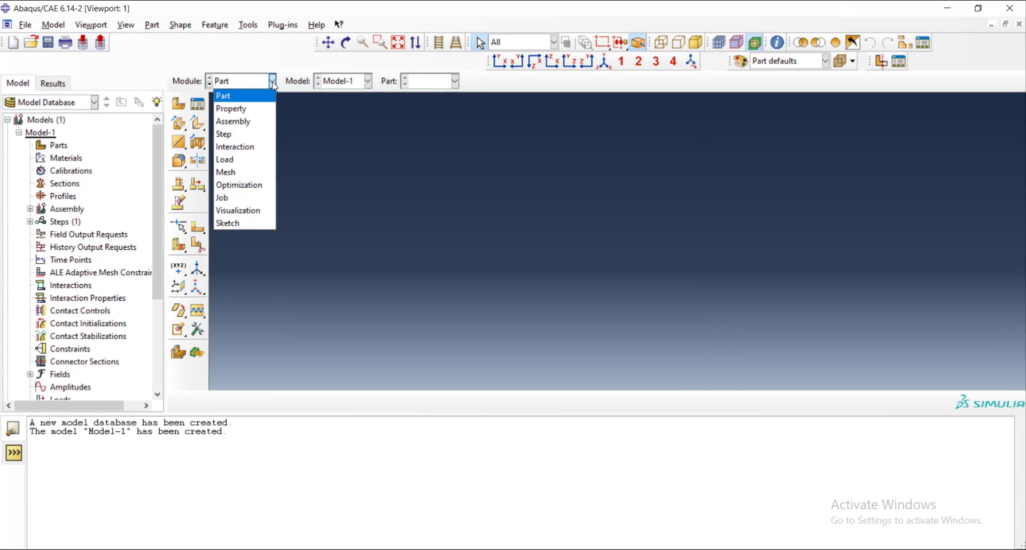
mouse_move(256, 108)
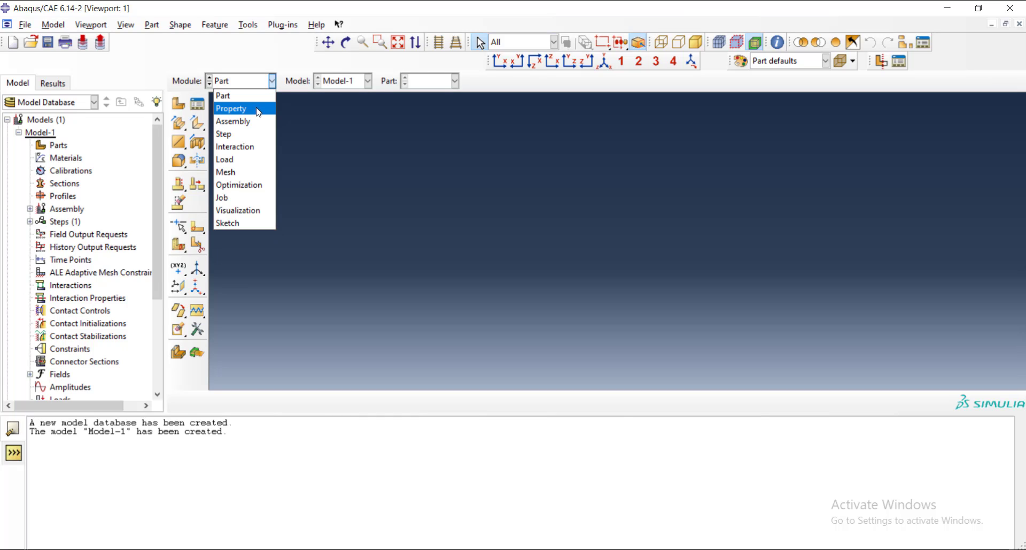
mouse_move(259, 121)
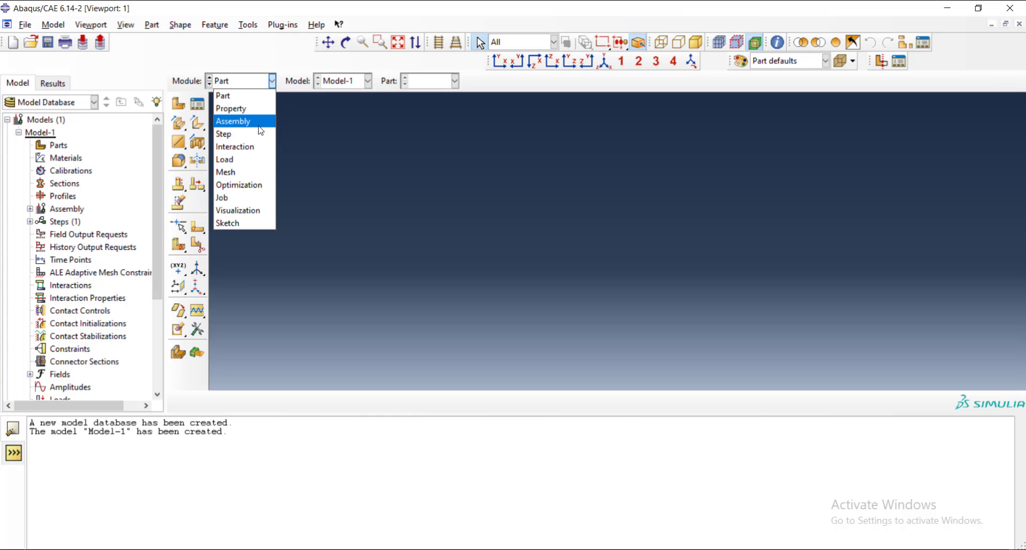
mouse_move(236, 171)
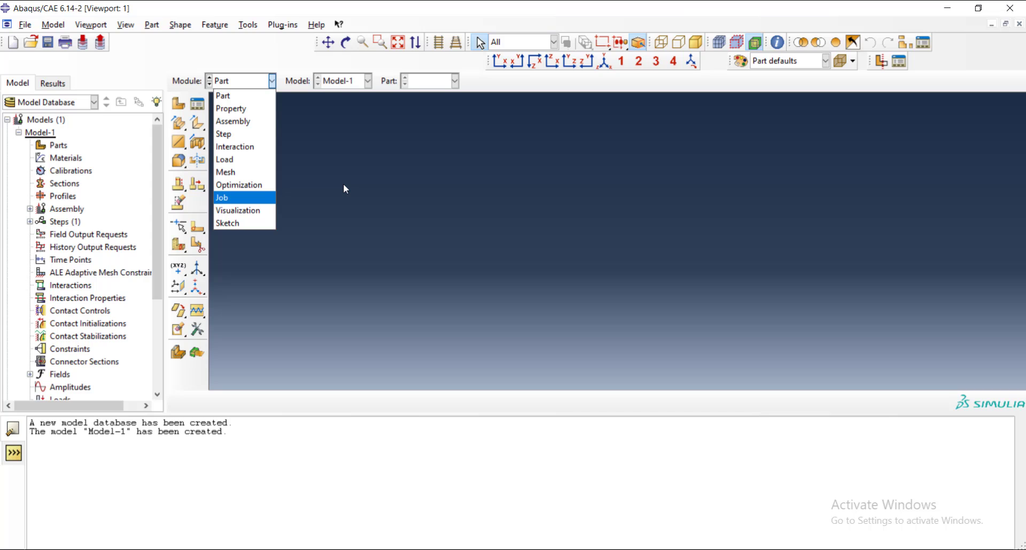
mouse_move(239, 95)
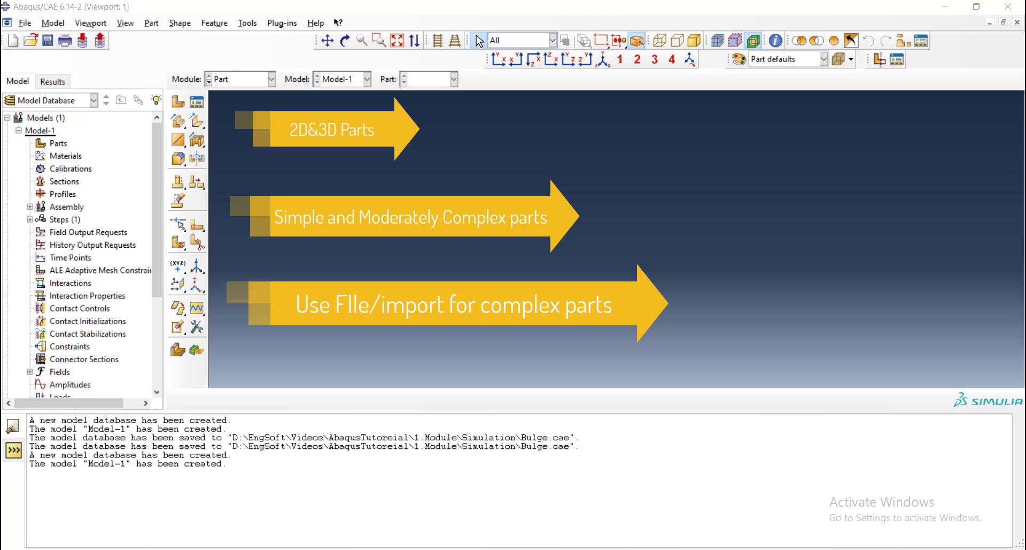
mouse_move(256, 143)
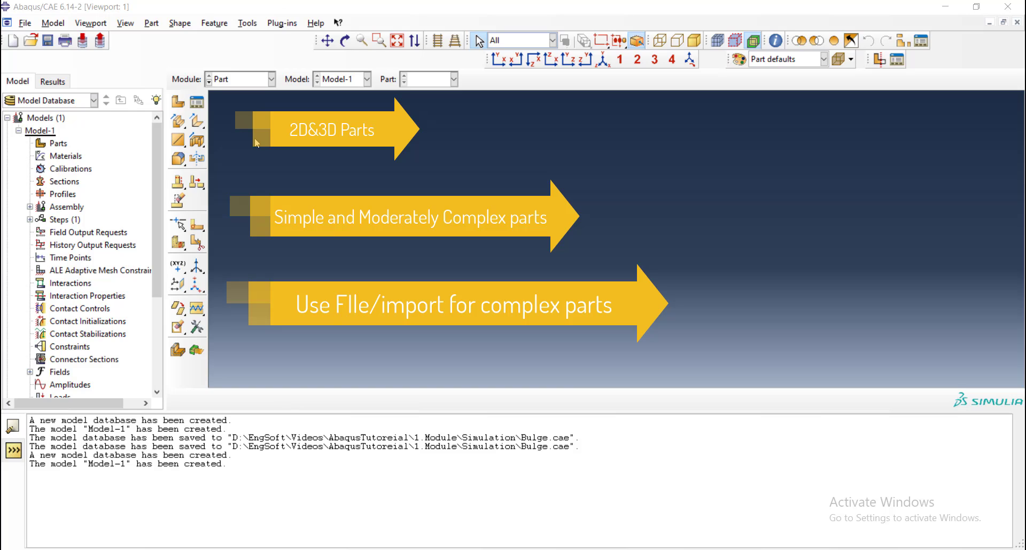
mouse_move(177, 120)
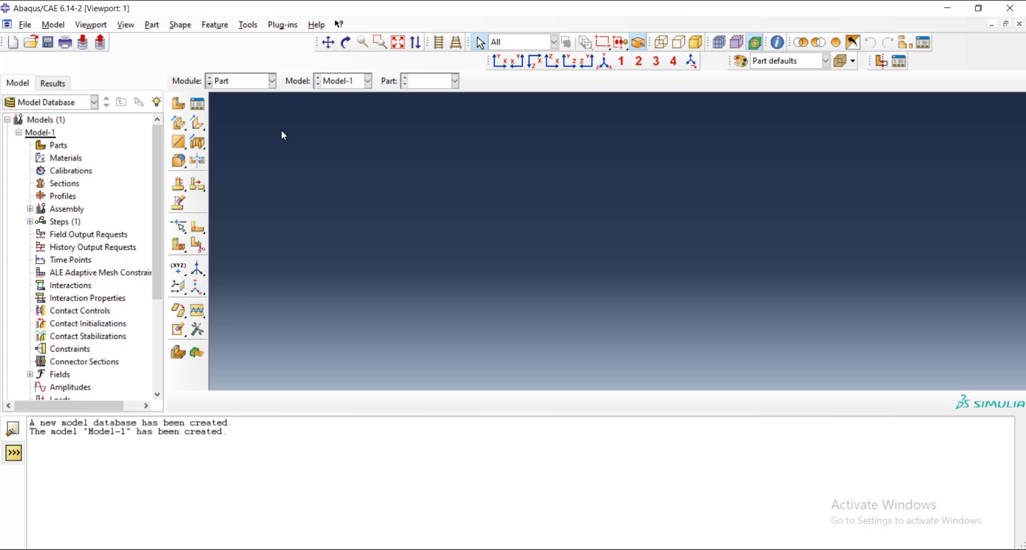
mouse_move(207, 120)
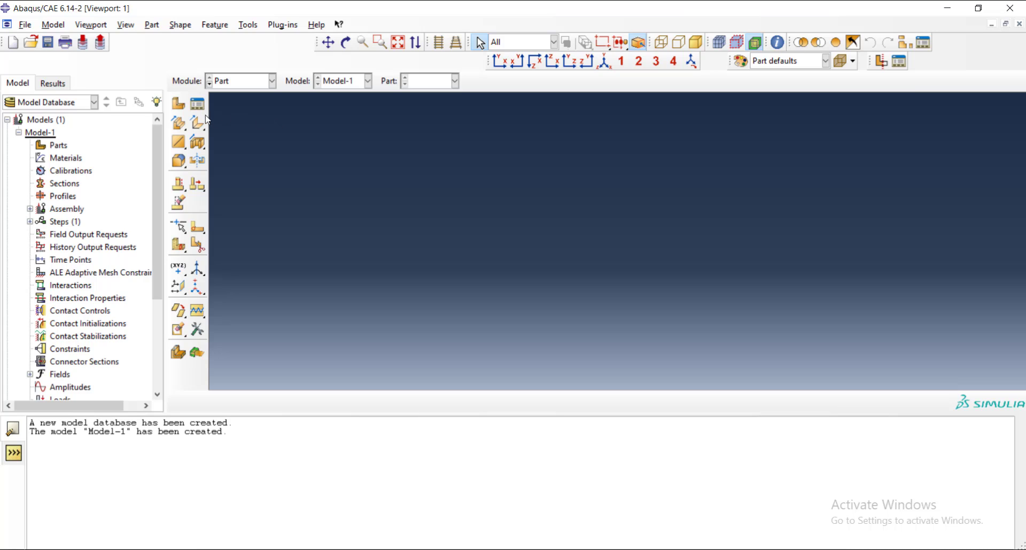
mouse_move(178, 103)
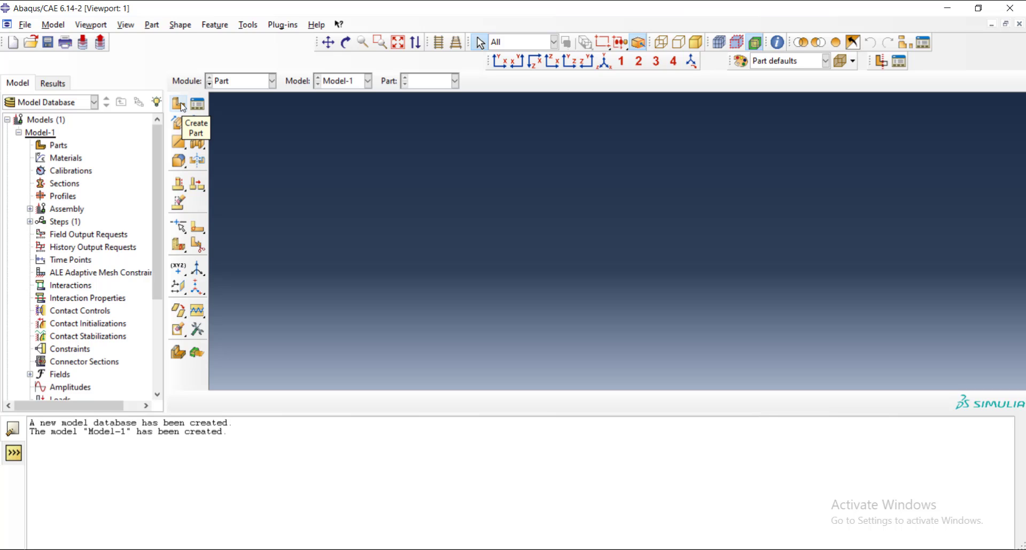
Set up part 'Die' as an axisymmetric analytical rigid part with approximate size 200.
left_click(179, 103)
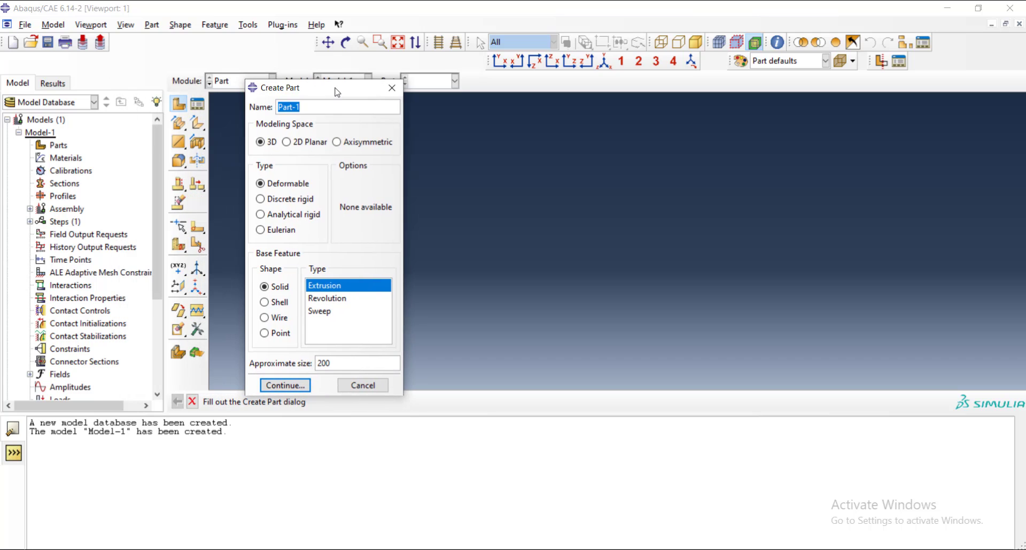
mouse_move(352, 126)
type("Die")
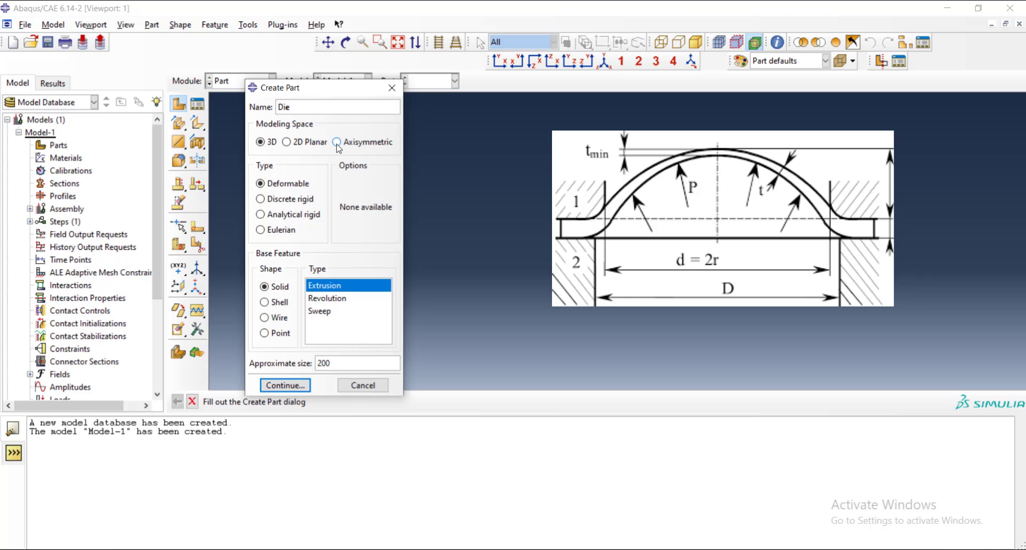
left_click(335, 141)
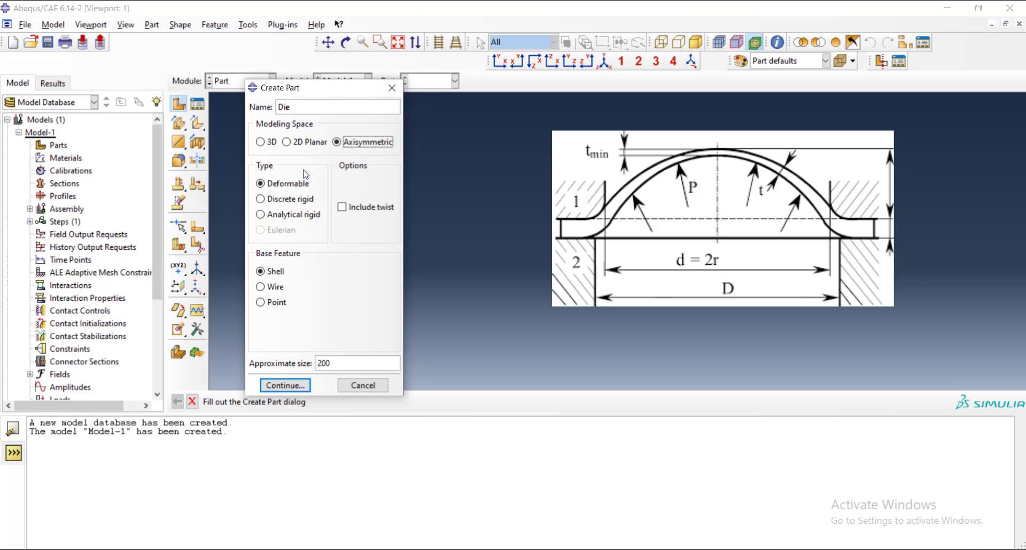
mouse_move(268, 205)
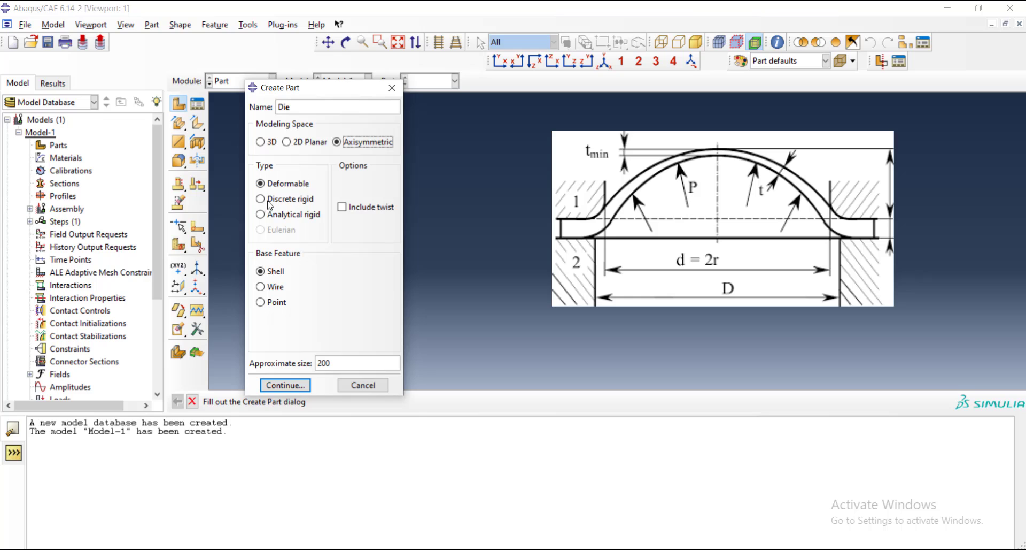
mouse_move(294, 183)
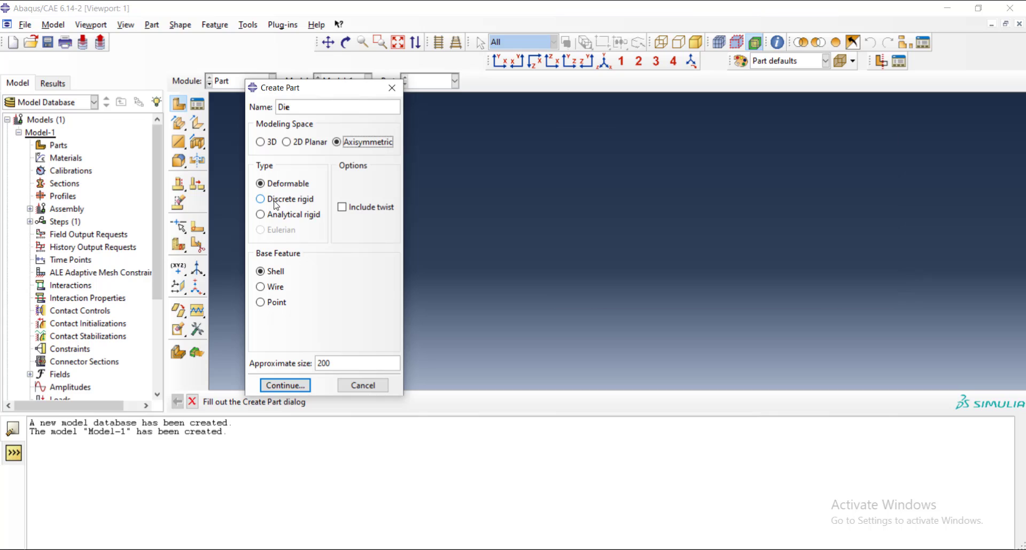
mouse_move(261, 215)
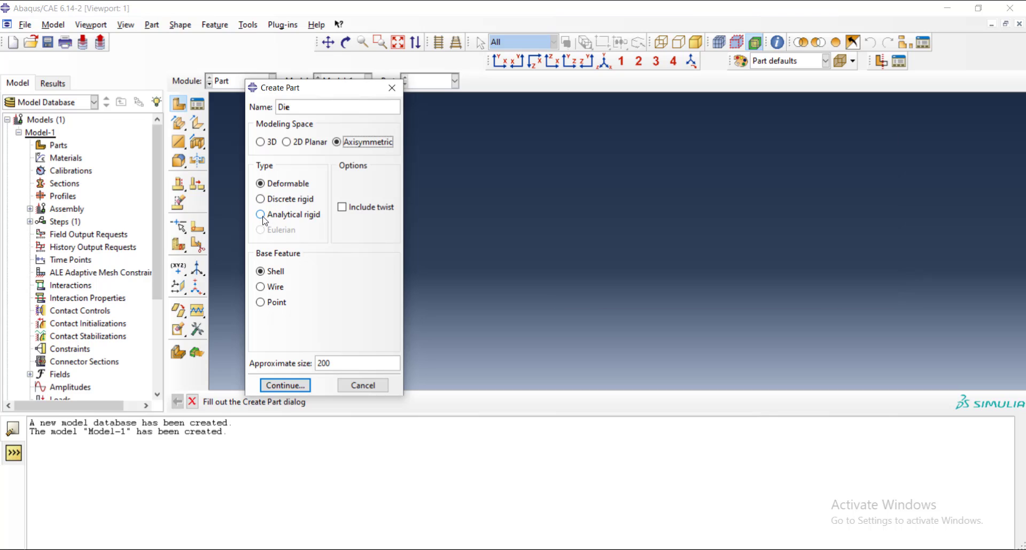
left_click(261, 214)
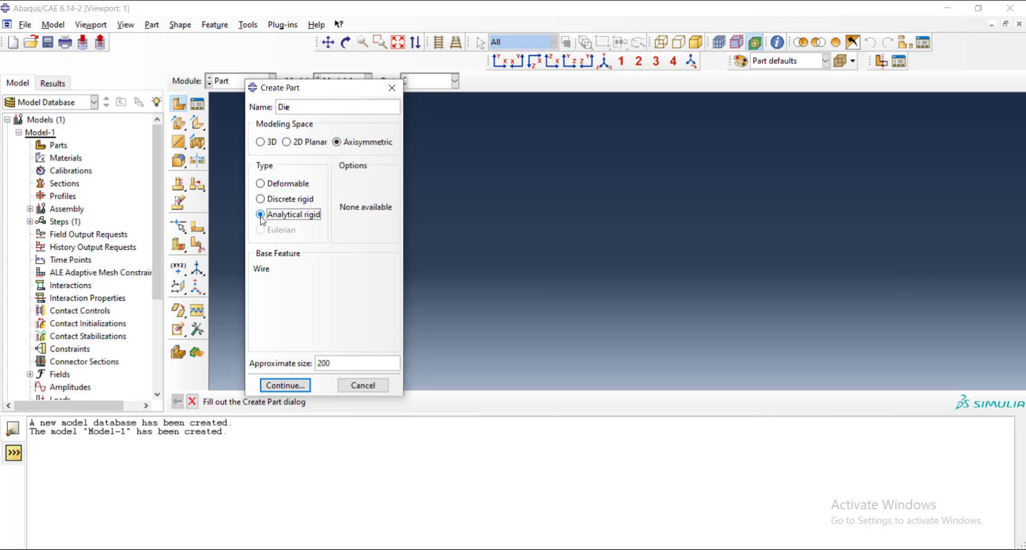
mouse_move(318, 306)
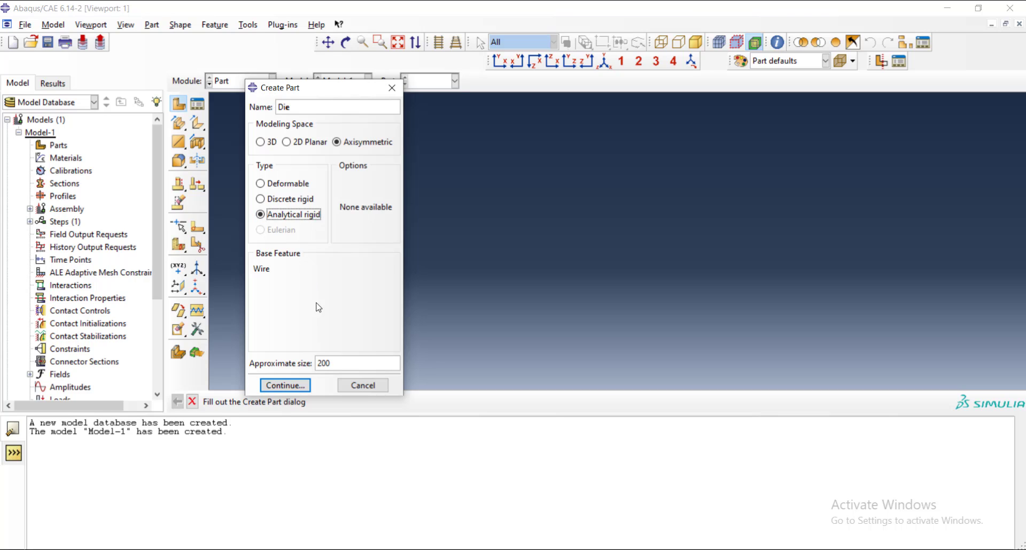
mouse_move(271, 286)
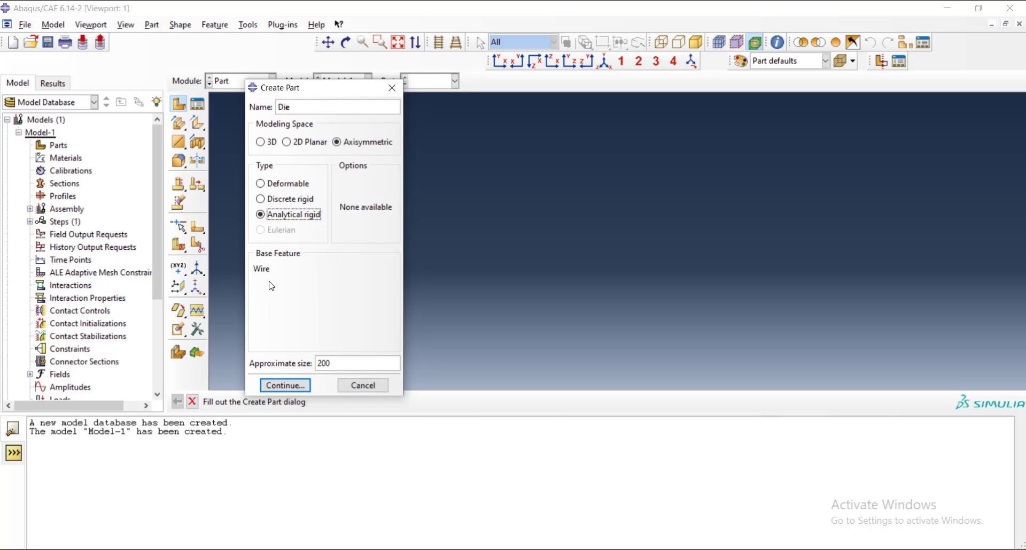
mouse_move(301, 273)
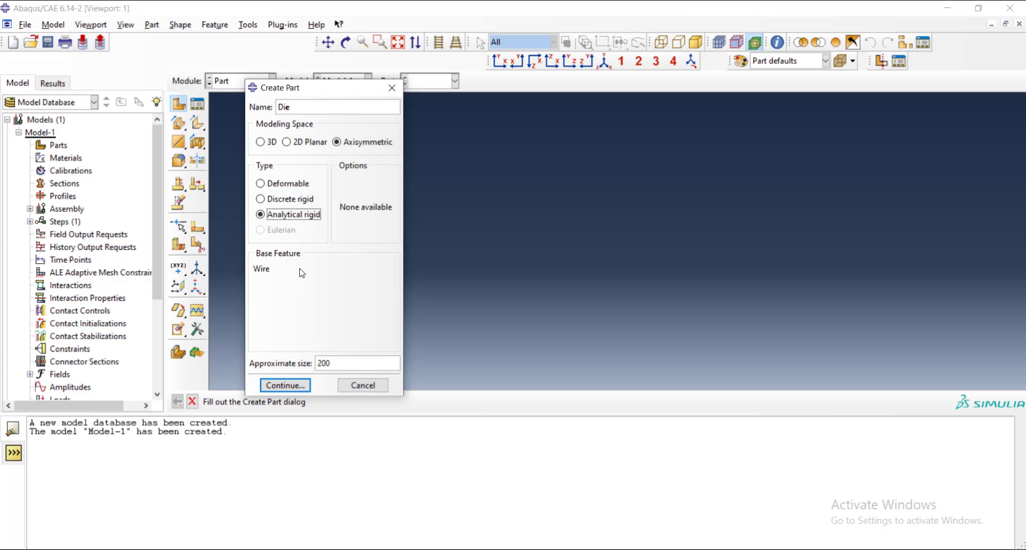
mouse_move(285, 237)
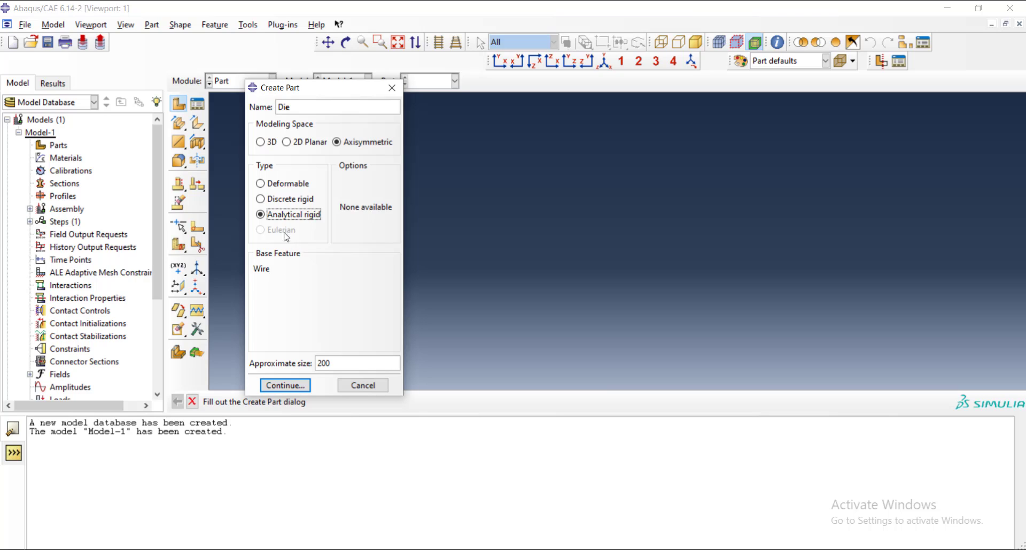
mouse_move(311, 184)
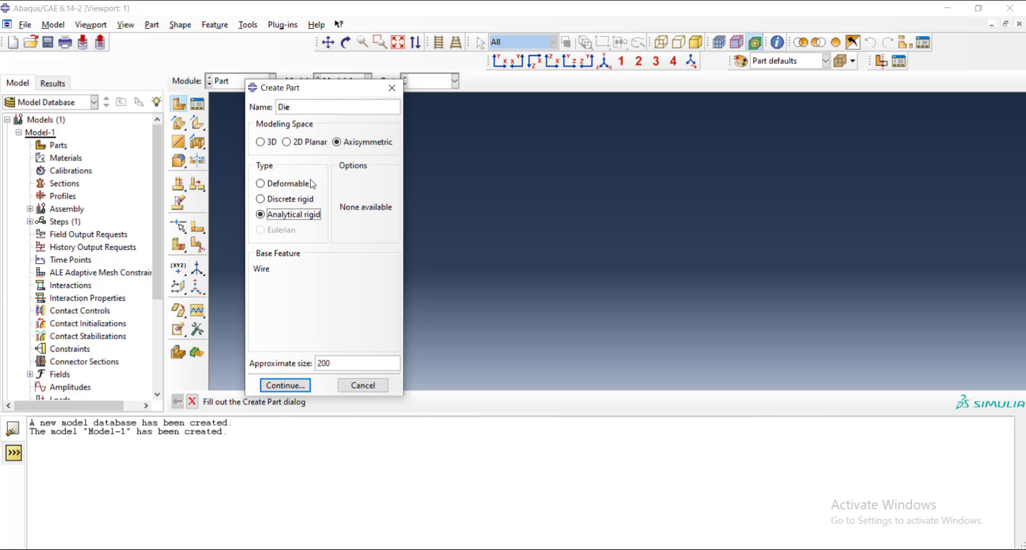
mouse_move(327, 198)
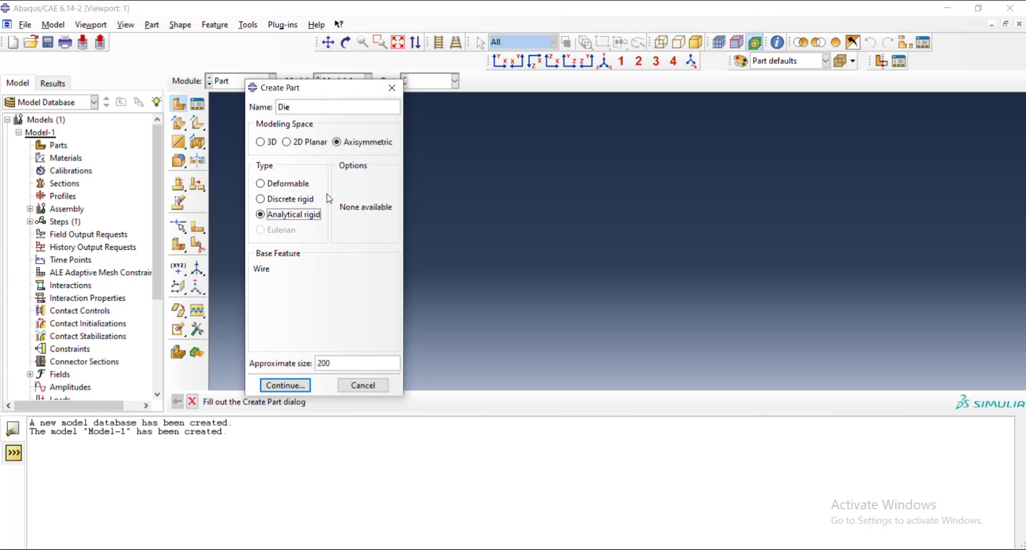
mouse_move(271, 263)
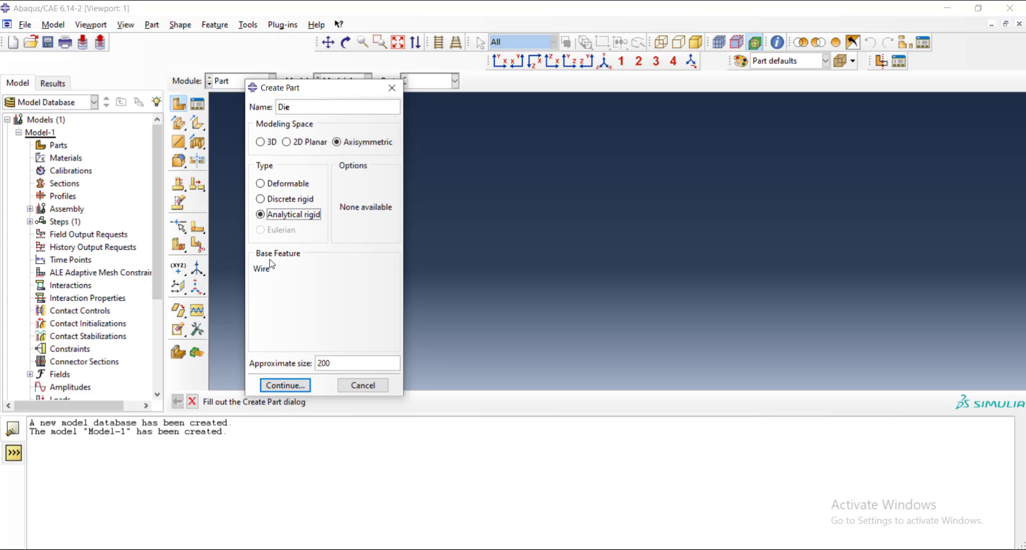
mouse_move(282, 287)
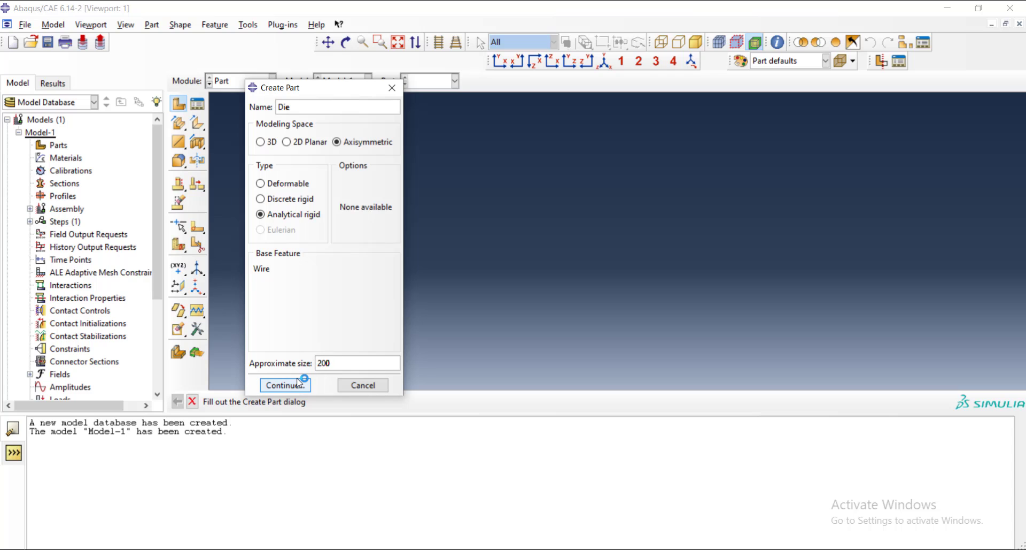
Sketch the L-shaped die profile: vertical line 50 from the axis, horizontal line ending at 60.
left_click(284, 384)
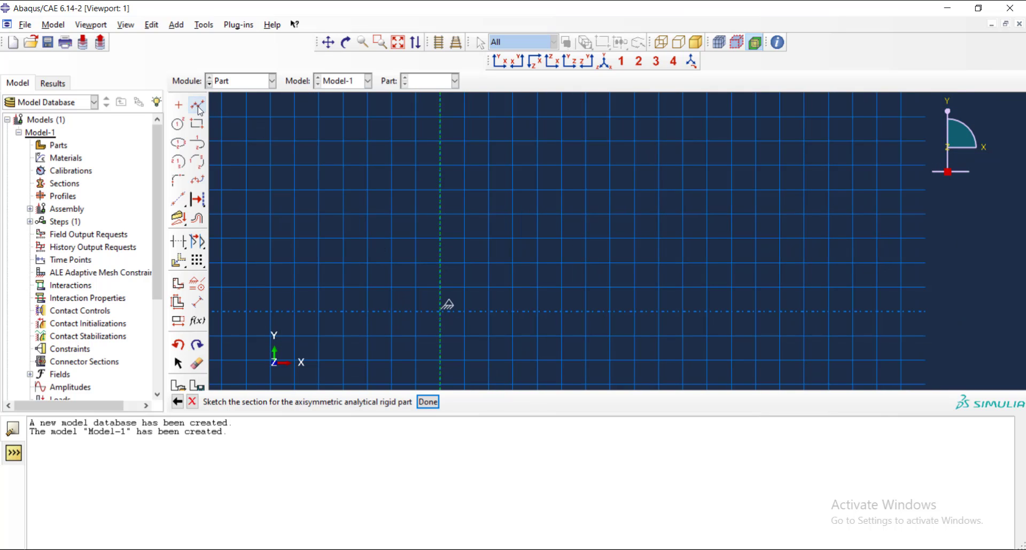
mouse_move(197, 105)
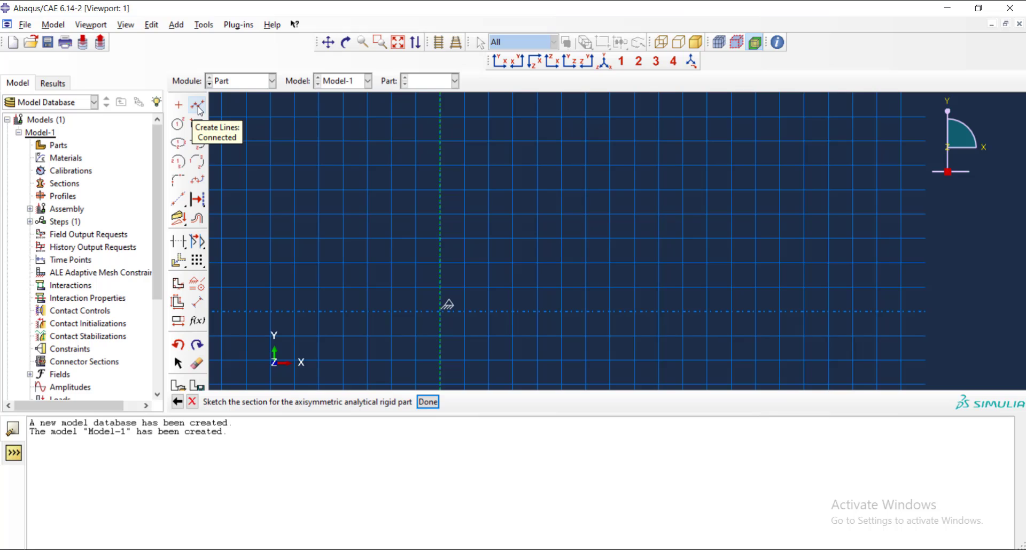
left_click(198, 105)
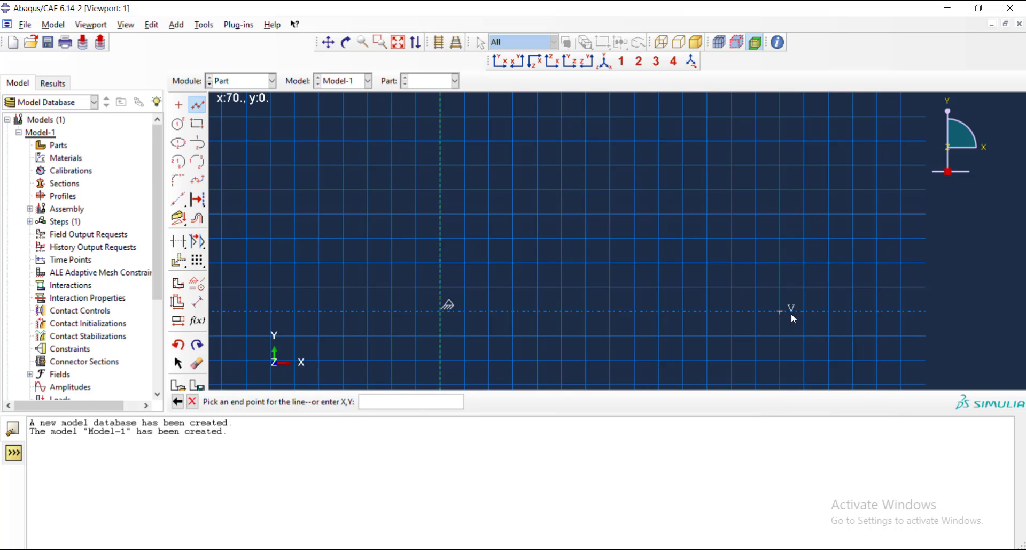
left_click(780, 310)
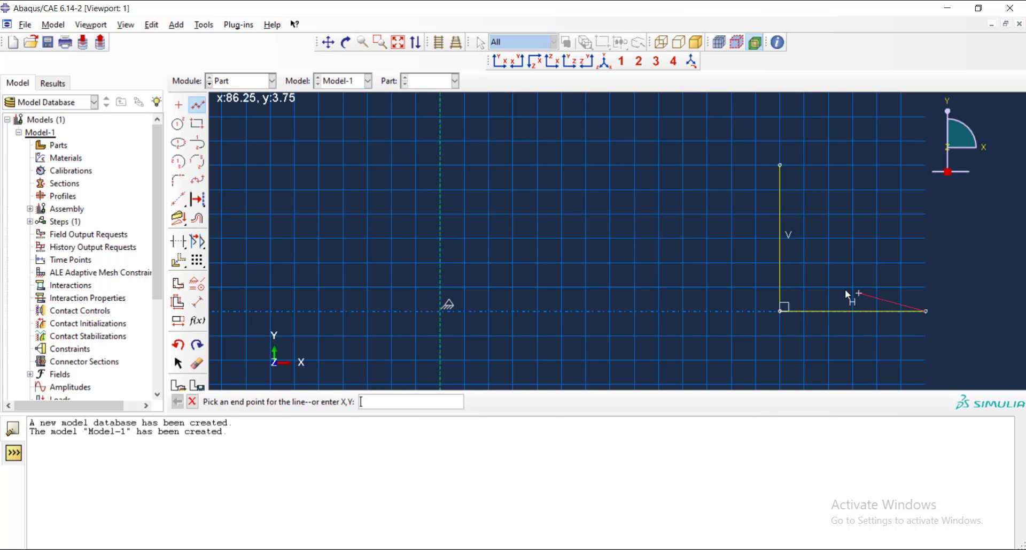
left_click(196, 302)
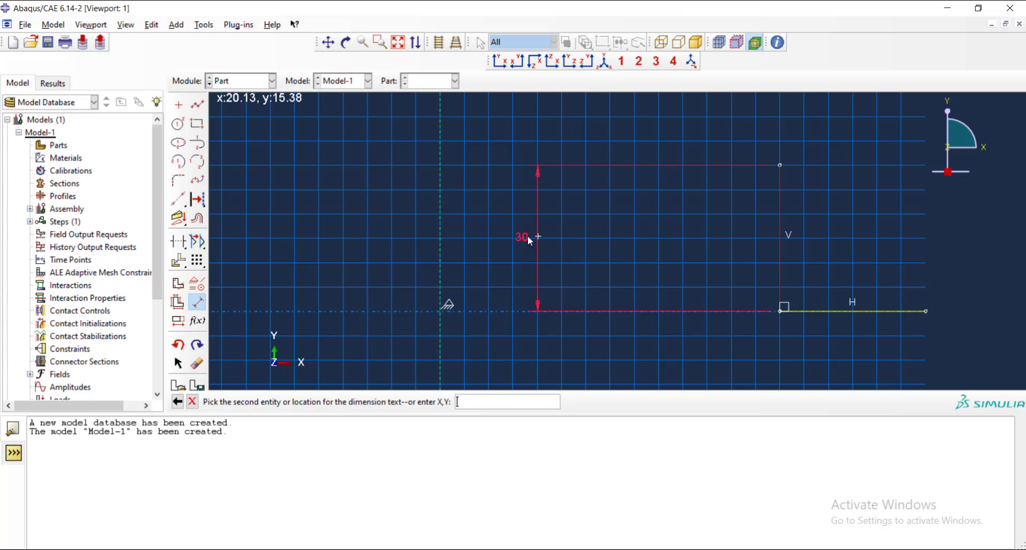
left_click(502, 239)
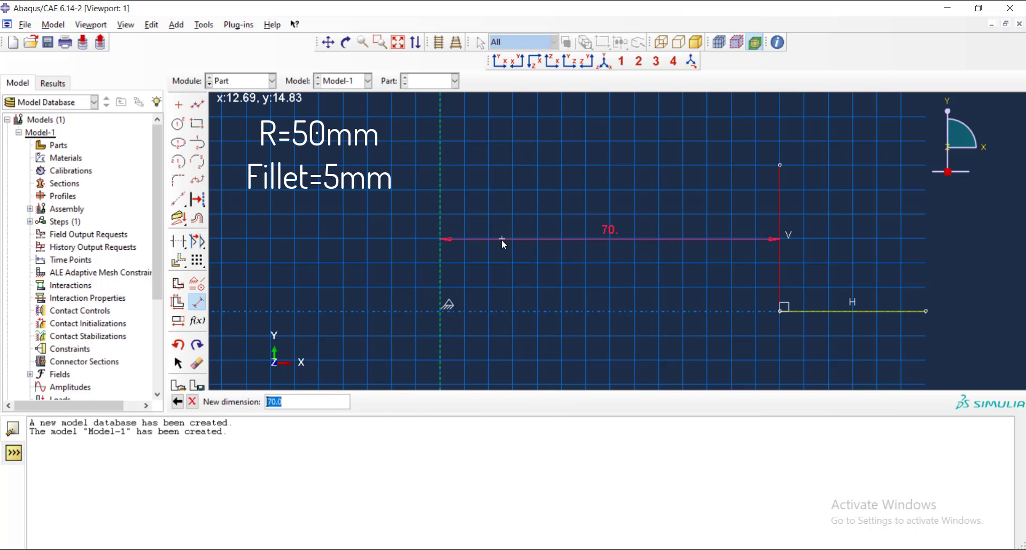
key("Return")
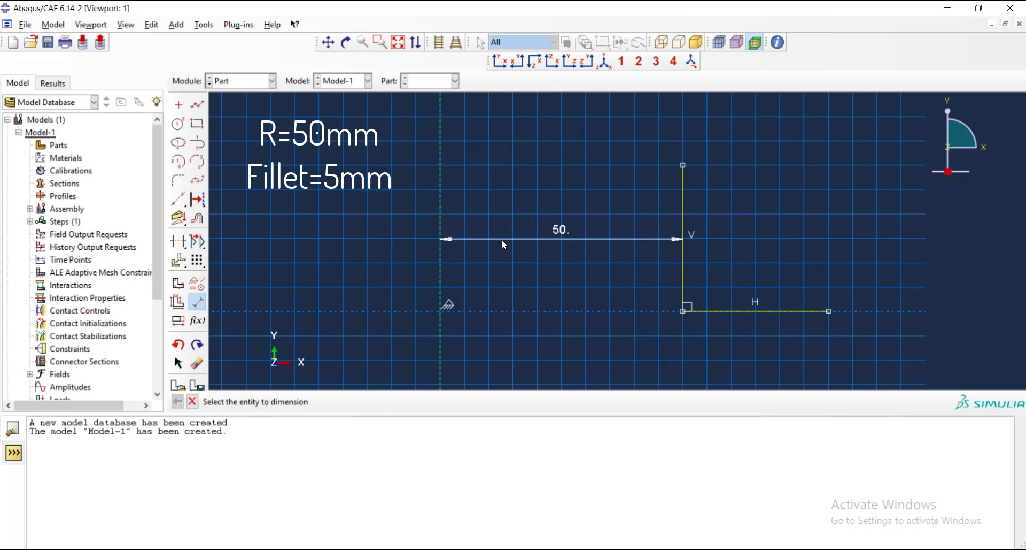
mouse_move(299, 239)
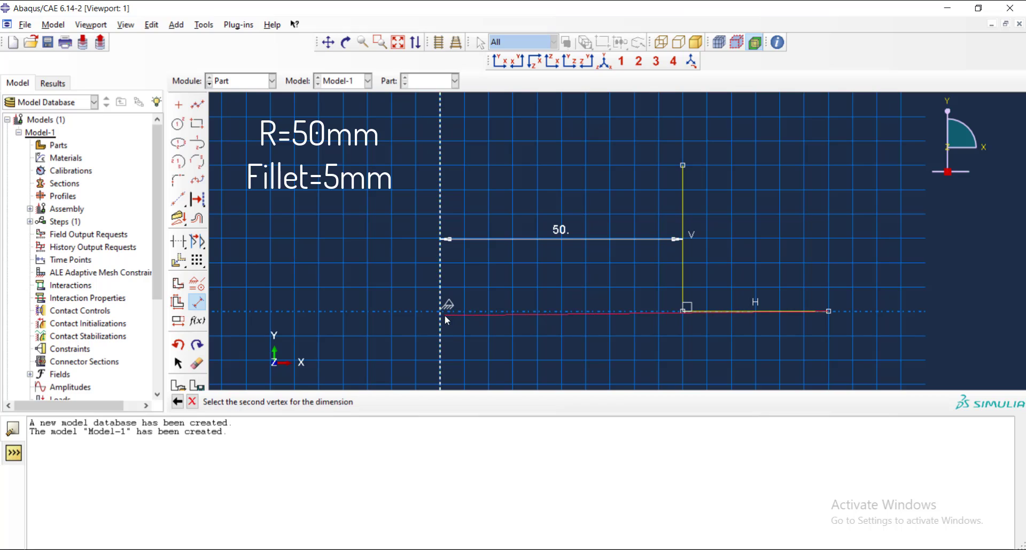
left_click(574, 340)
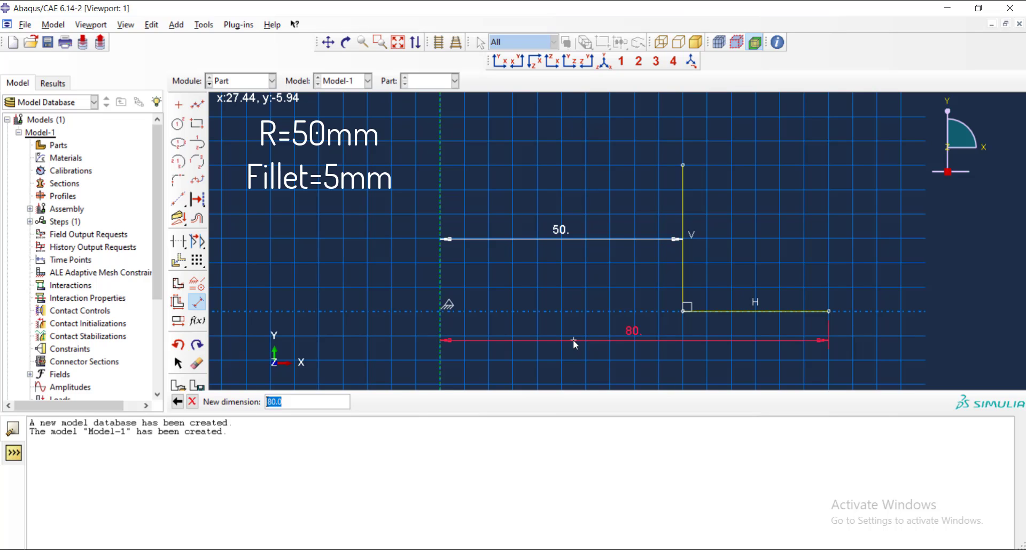
key("Return")
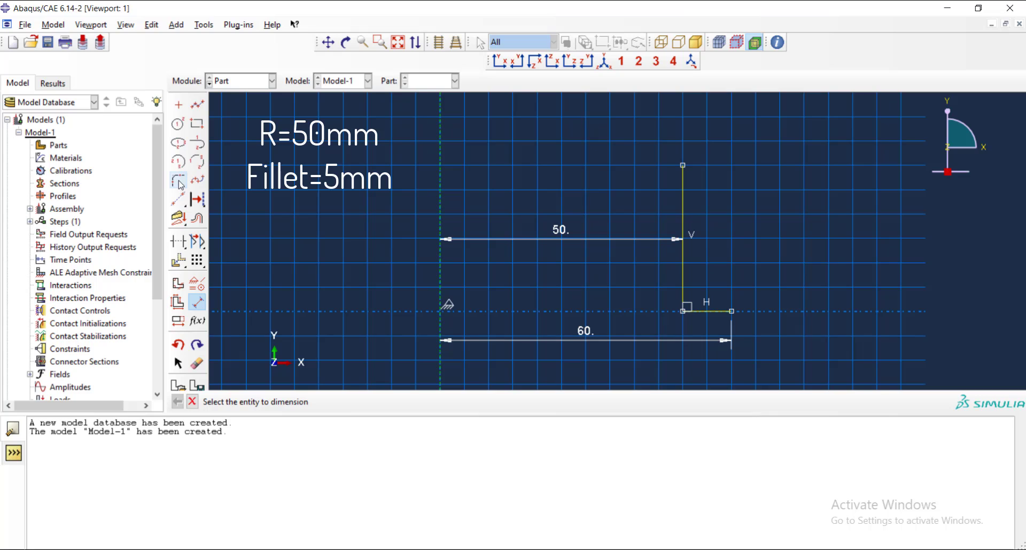
Round the corner between the vertical and horizontal lines with a 5 mm fillet.
left_click(178, 180)
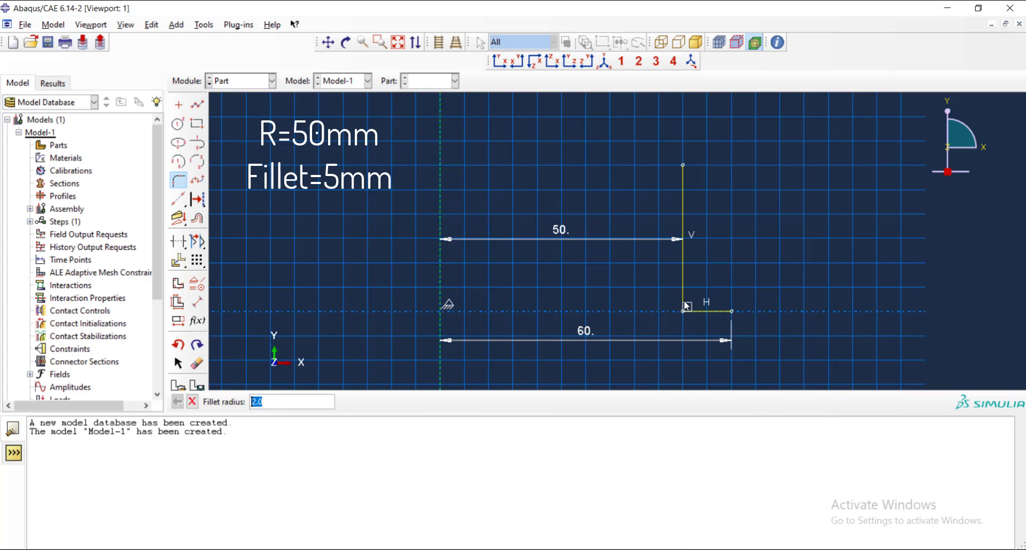
mouse_move(684, 296)
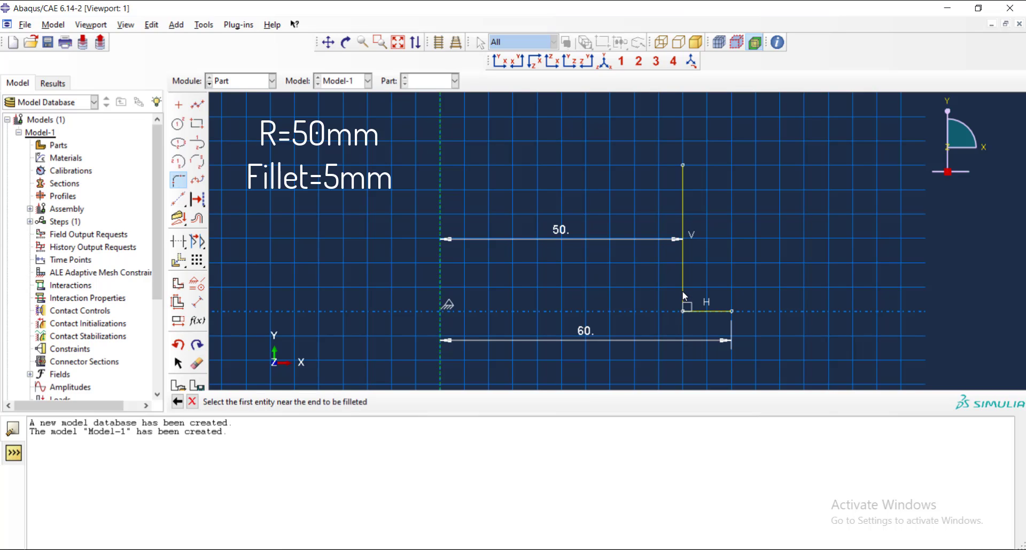
left_click(683, 235)
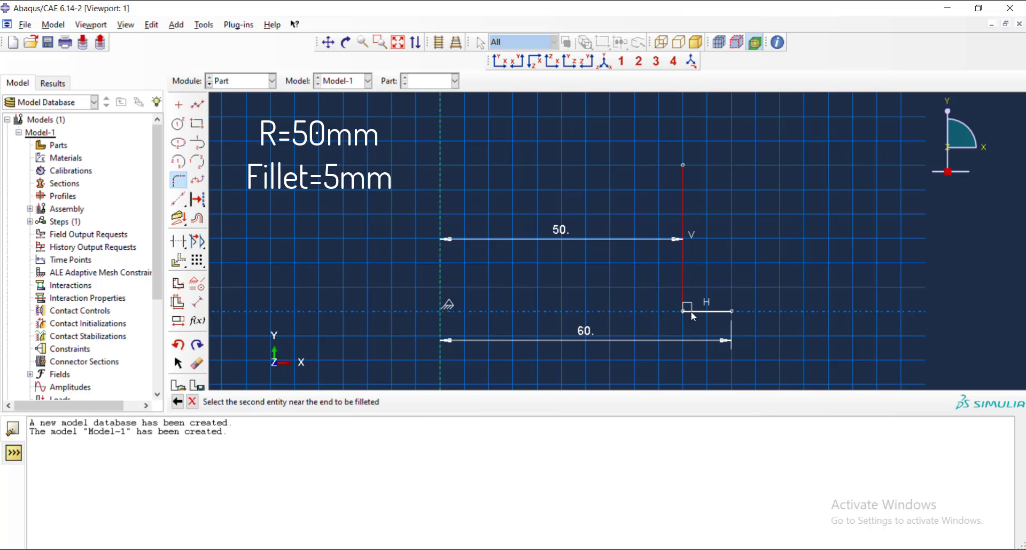
left_click(693, 316)
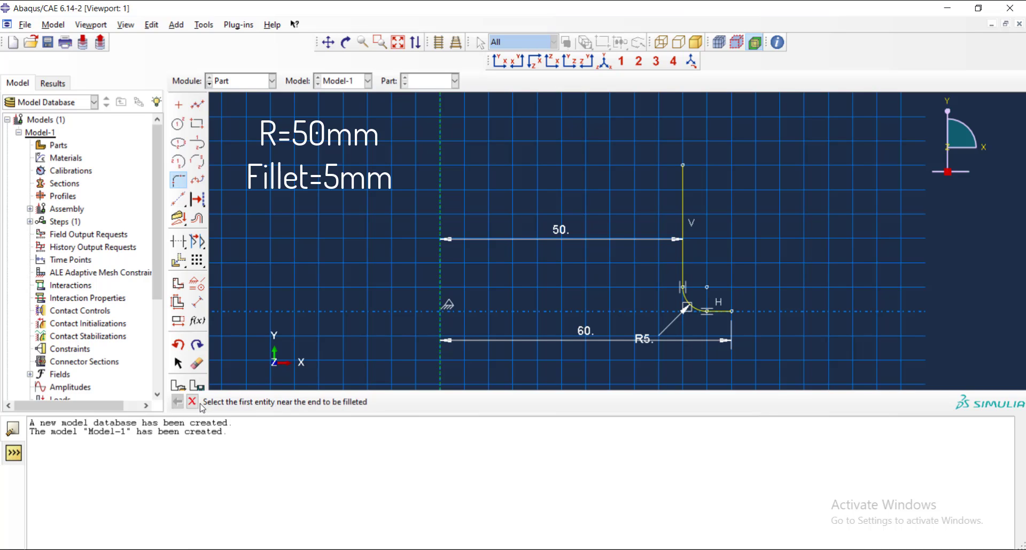
mouse_move(192, 401)
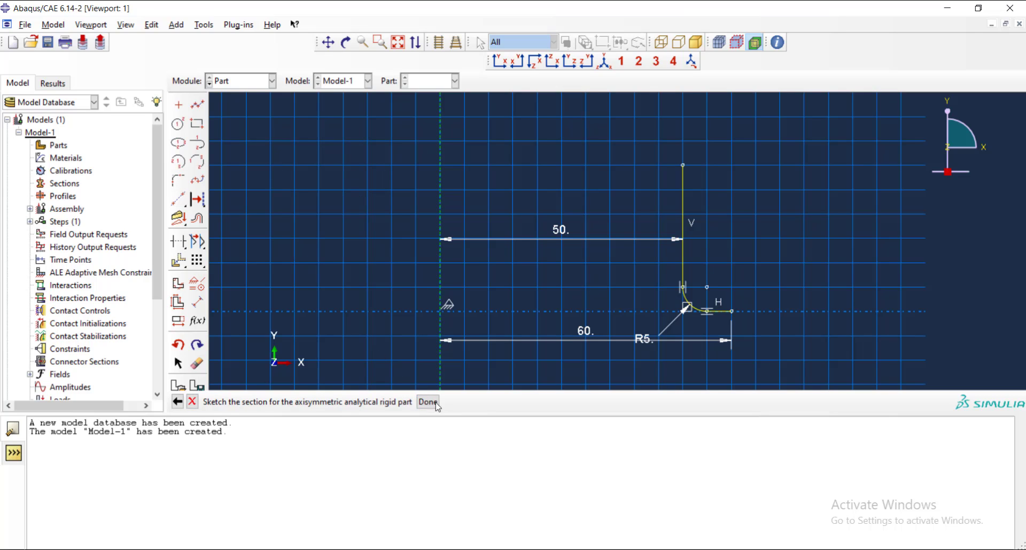
Finish the sketch to create the L-shaped rigid Die part.
left_click(428, 401)
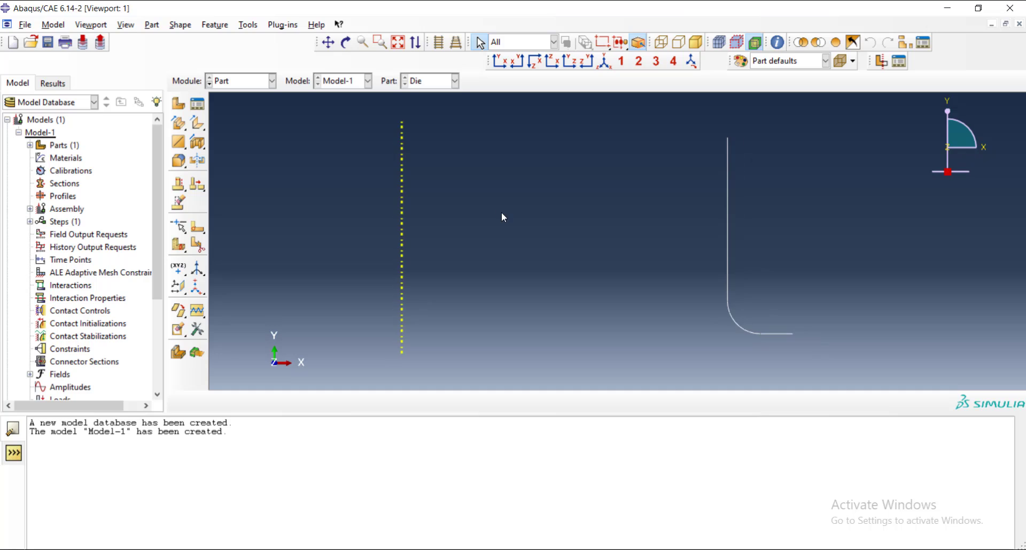
mouse_move(476, 205)
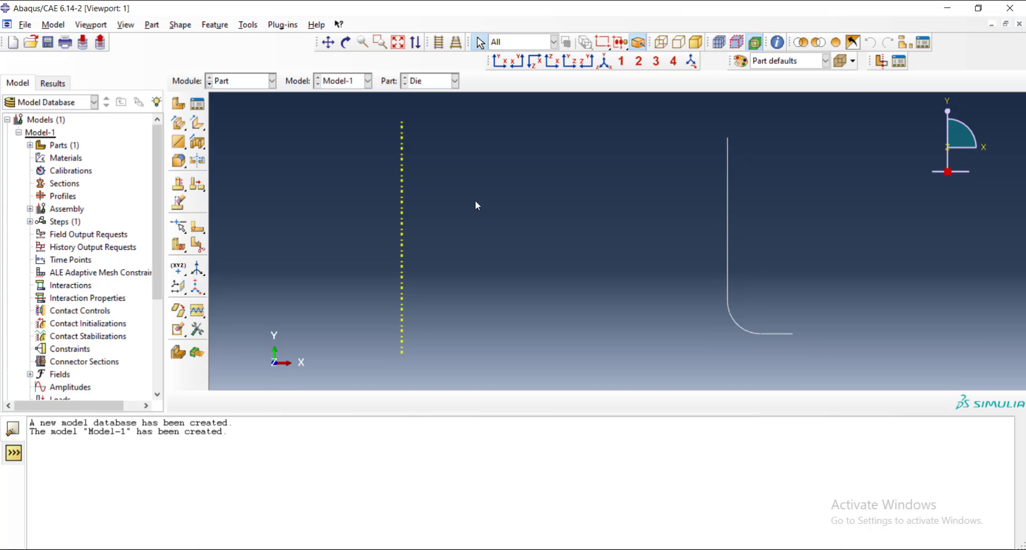
mouse_move(445, 187)
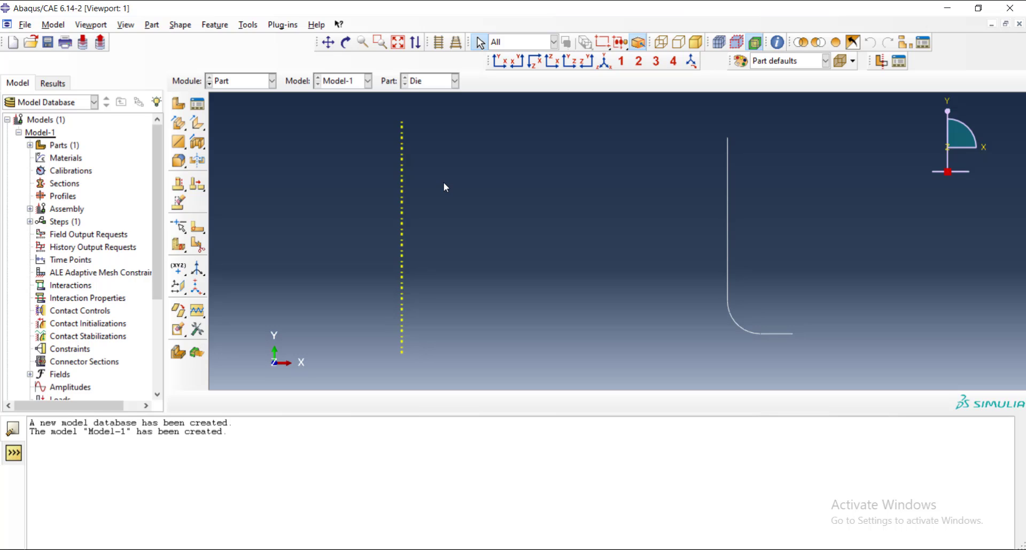
mouse_move(195, 78)
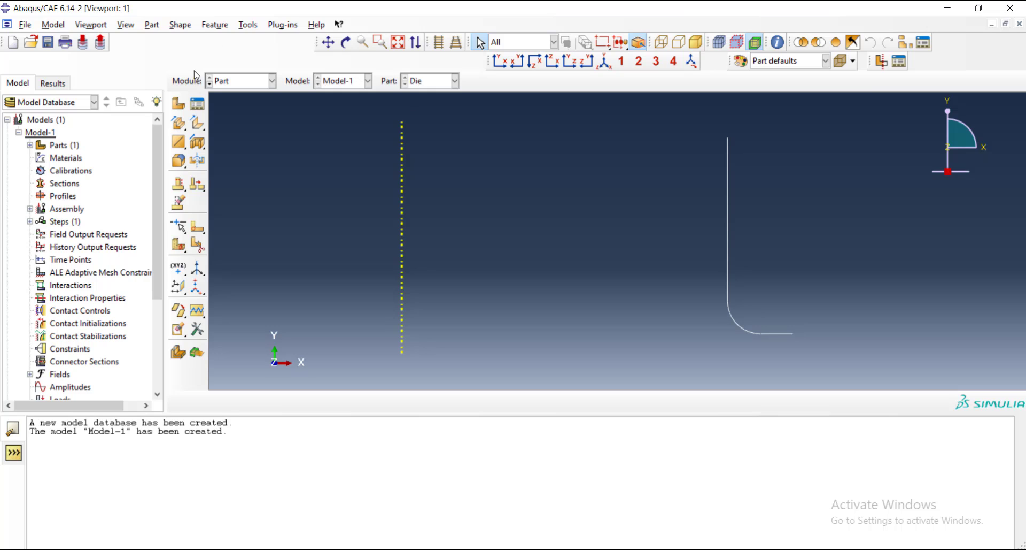
mouse_move(199, 46)
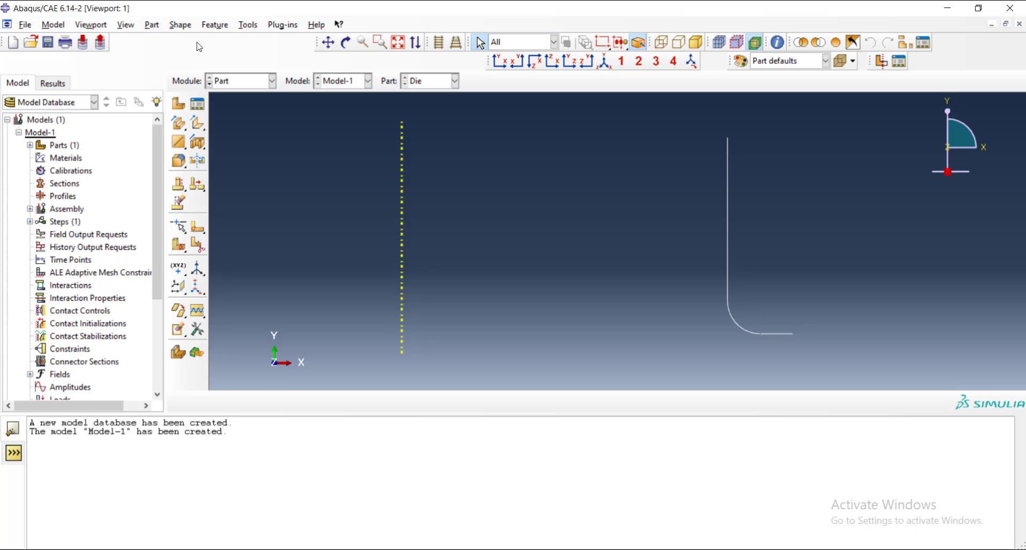
mouse_move(230, 36)
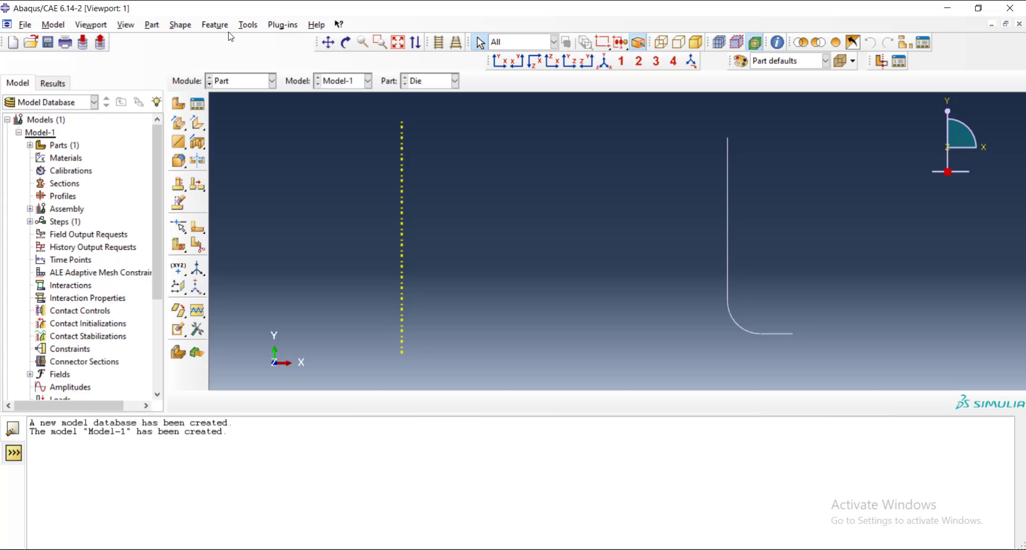
mouse_move(230, 35)
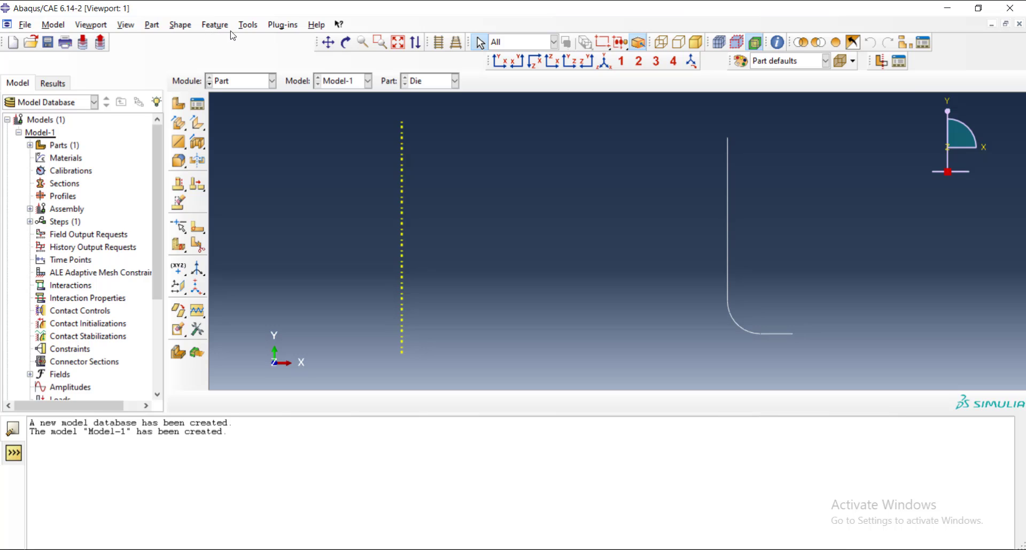
Place reference point RP on the Die at the centre of its rounded corner.
left_click(247, 24)
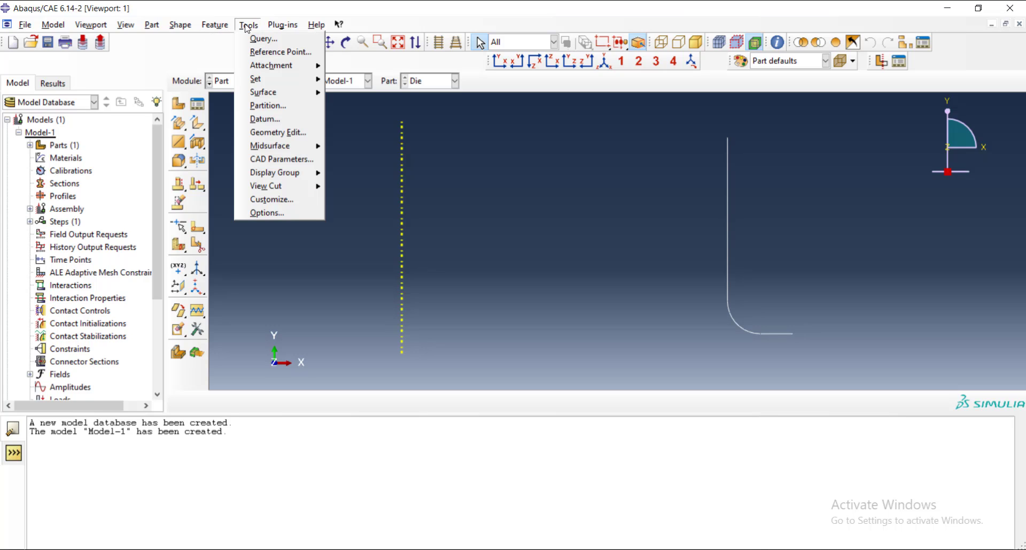
mouse_move(280, 52)
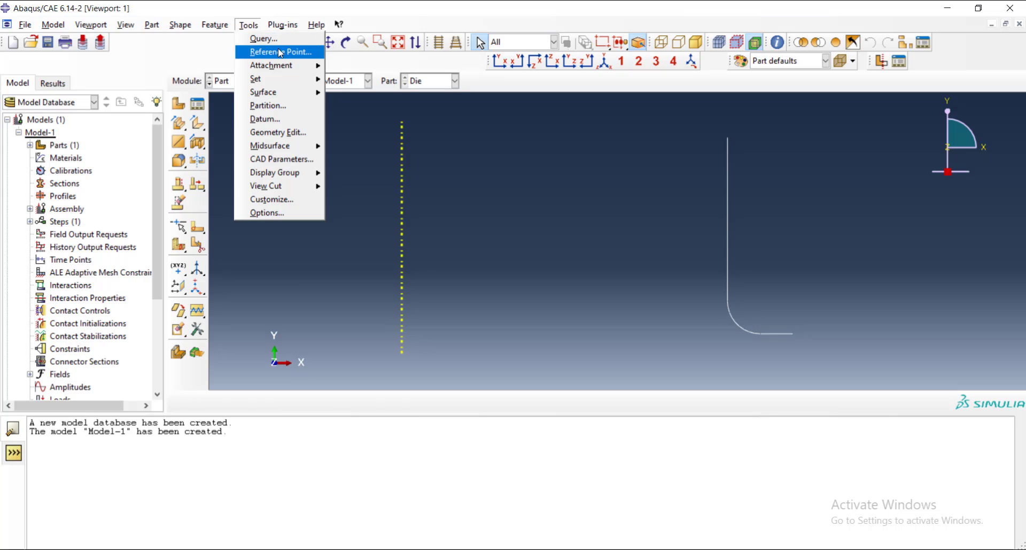
left_click(279, 52)
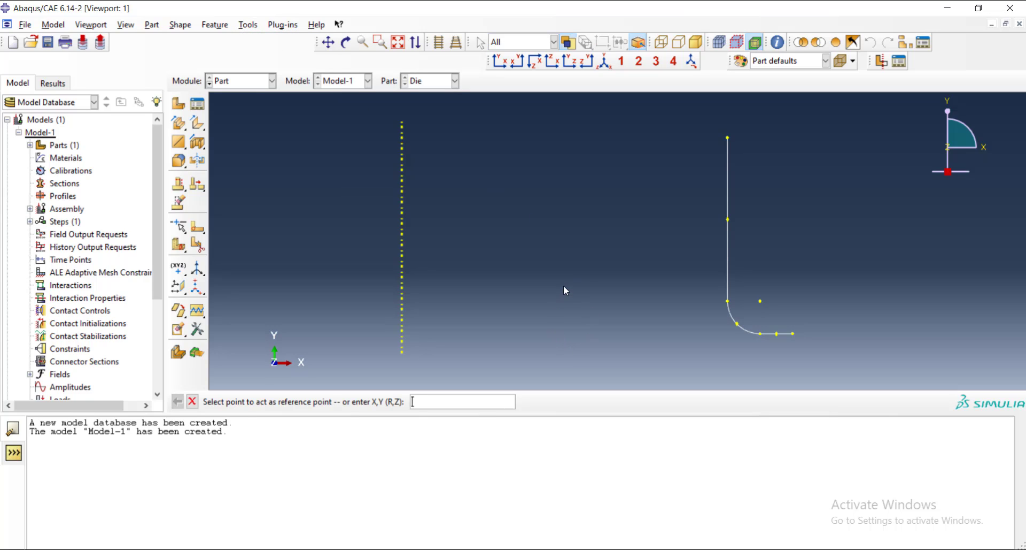
mouse_move(694, 242)
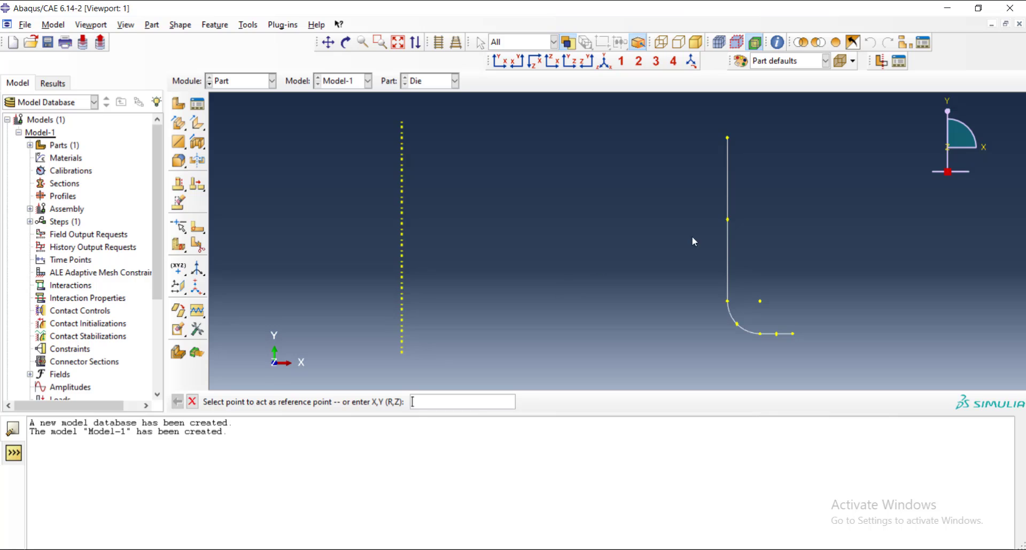
mouse_move(801, 295)
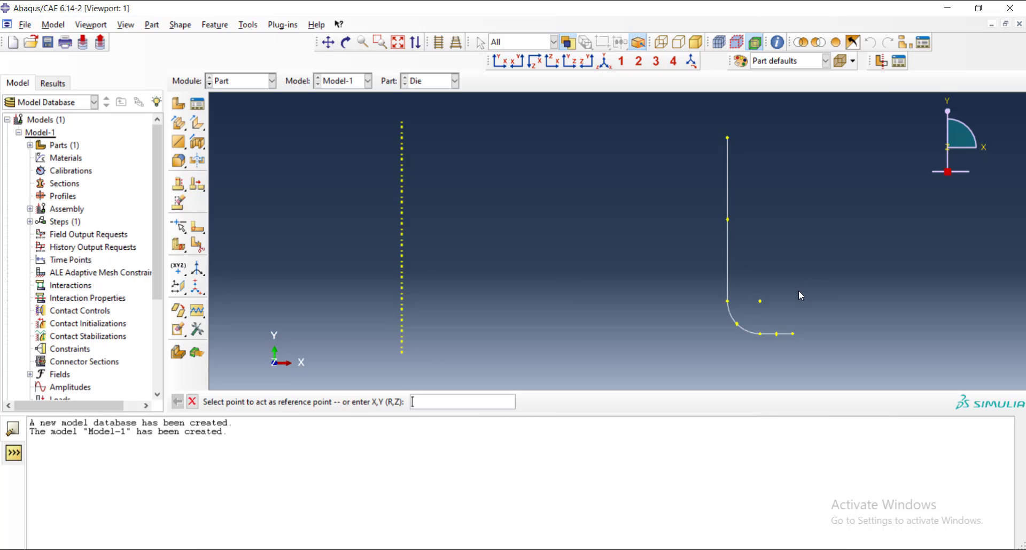
mouse_move(779, 298)
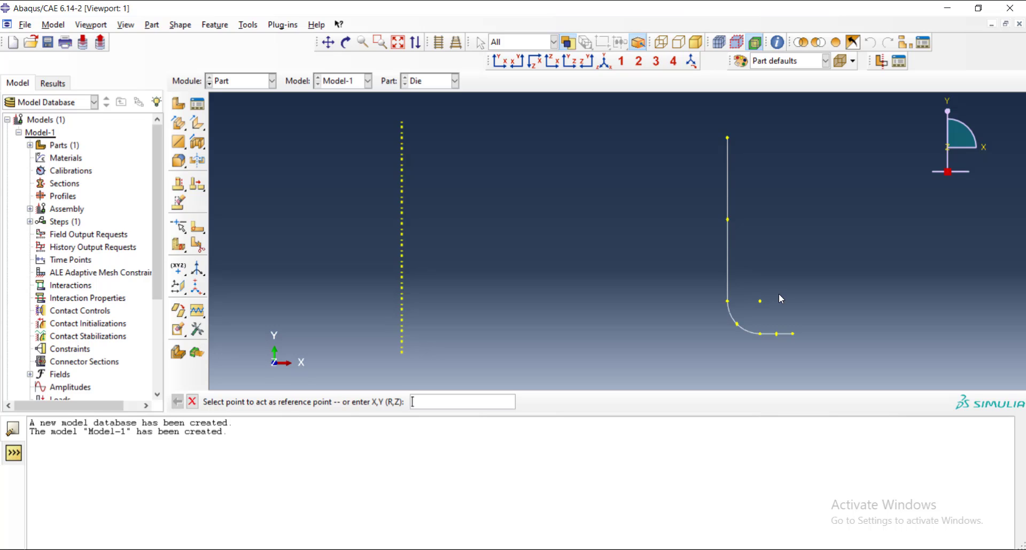
mouse_move(773, 299)
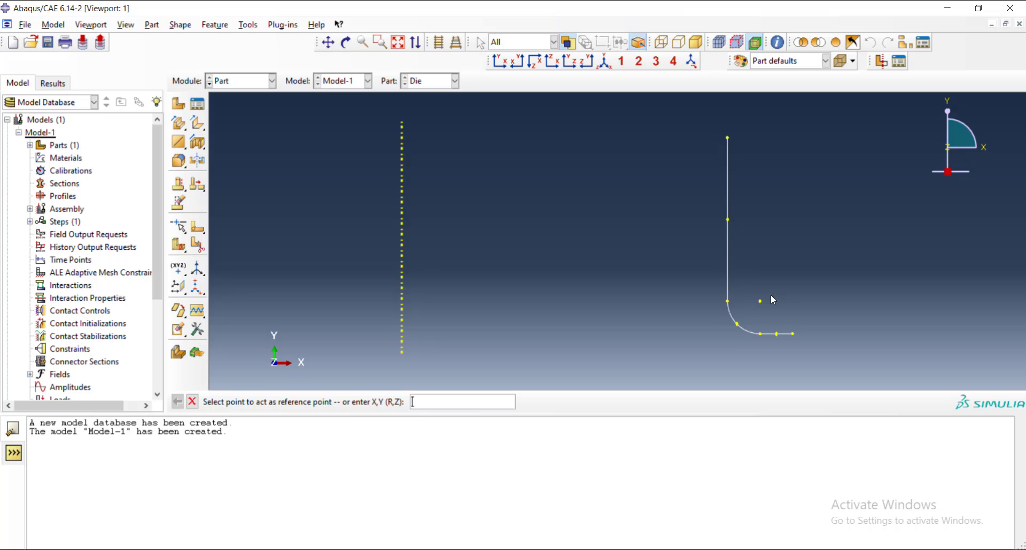
left_click(759, 299)
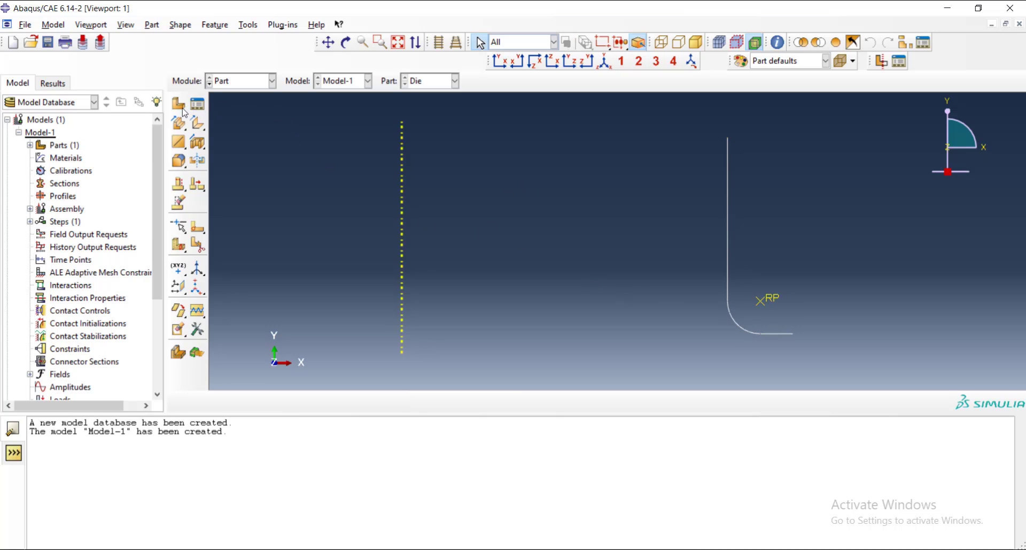
Create part 'Blank' as an axisymmetric deformable shell and start its sketch.
left_click(178, 104)
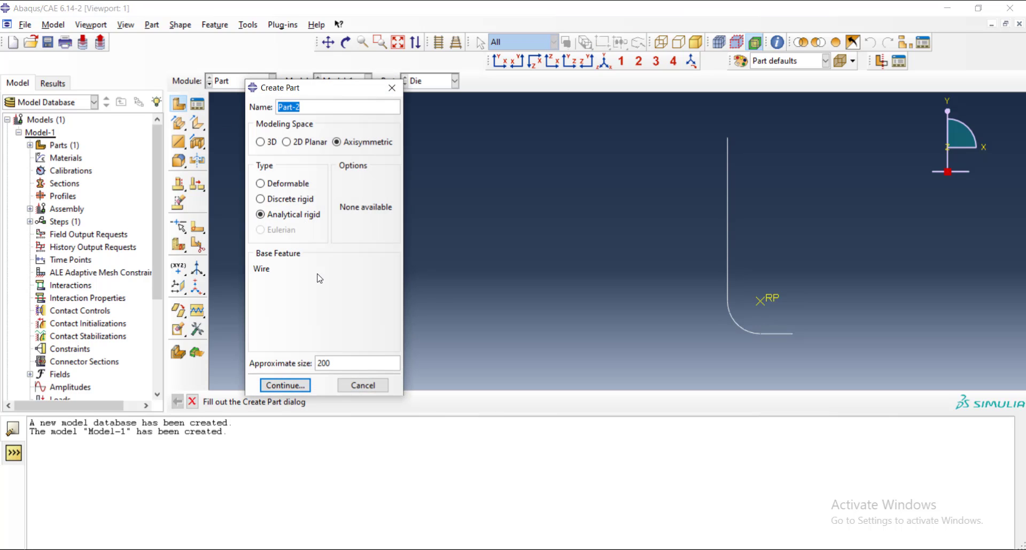
type("B")
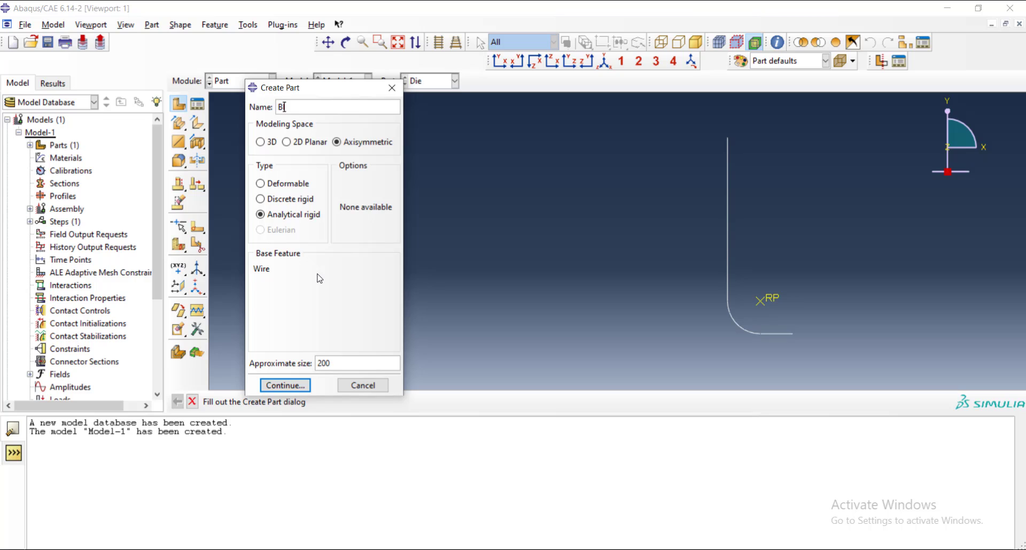
type("lank")
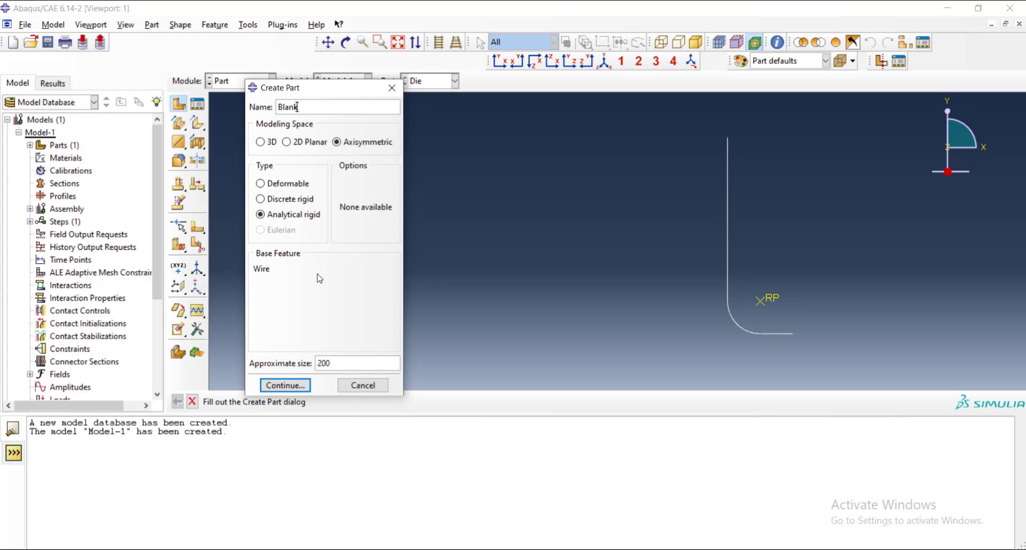
mouse_move(285, 175)
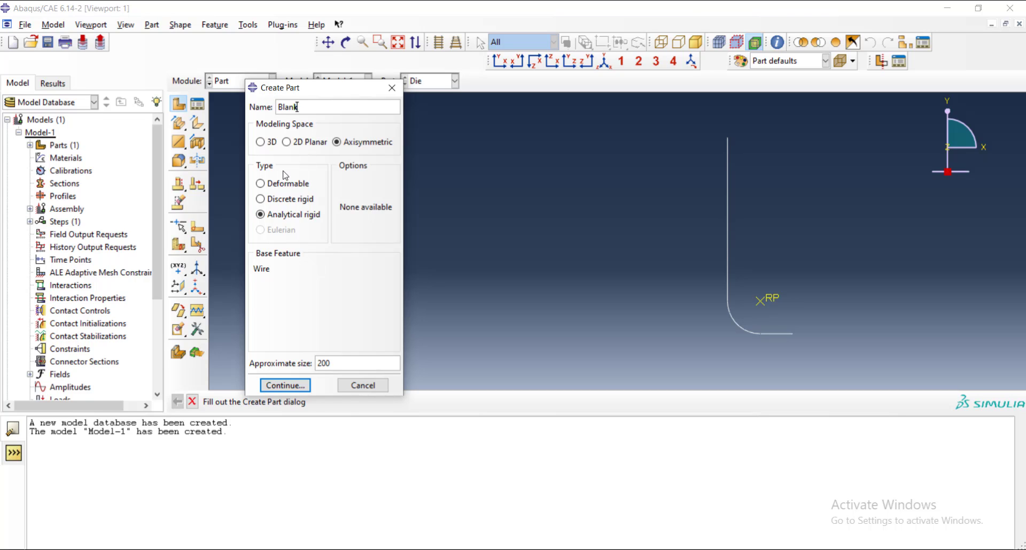
left_click(261, 184)
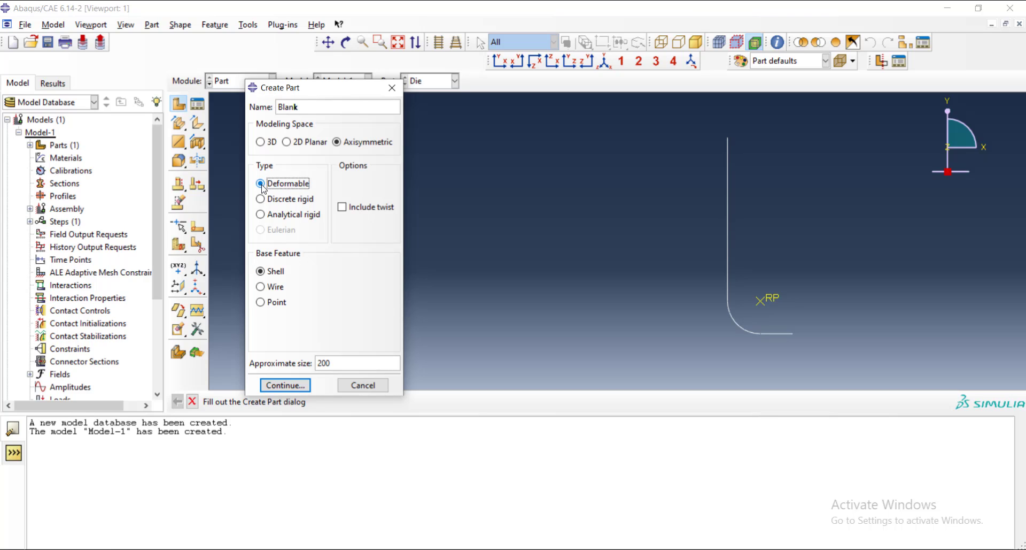
mouse_move(291, 270)
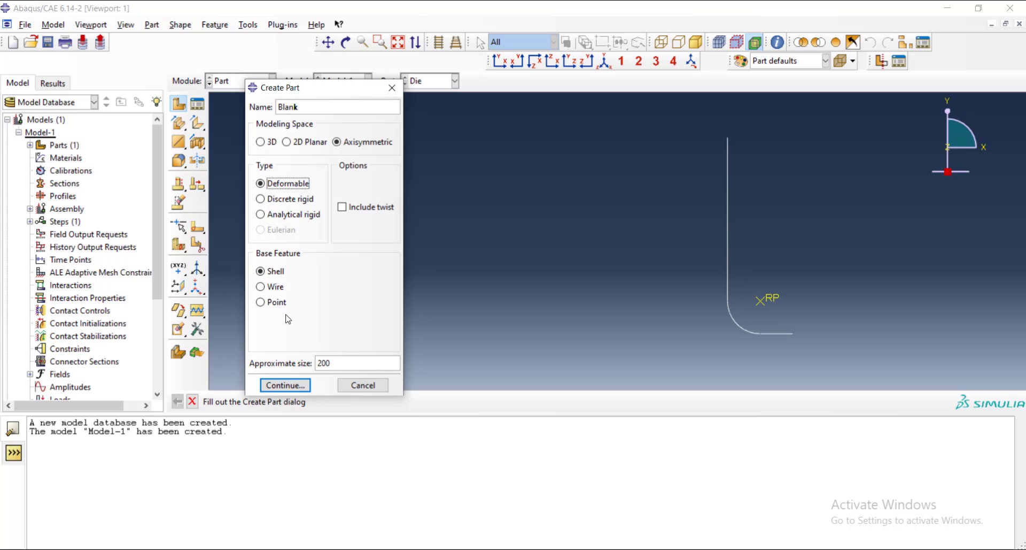
mouse_move(310, 377)
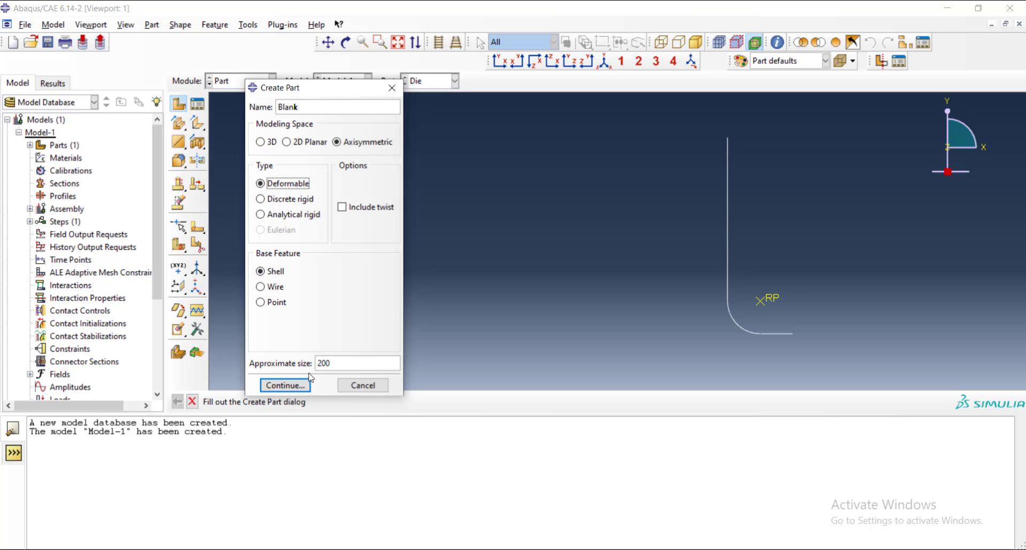
left_click(284, 385)
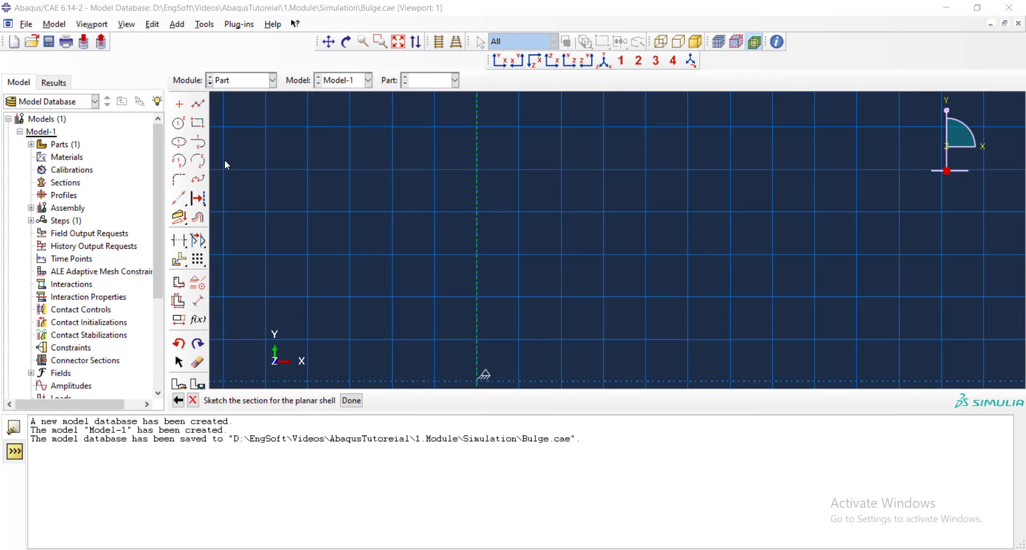
mouse_move(225, 151)
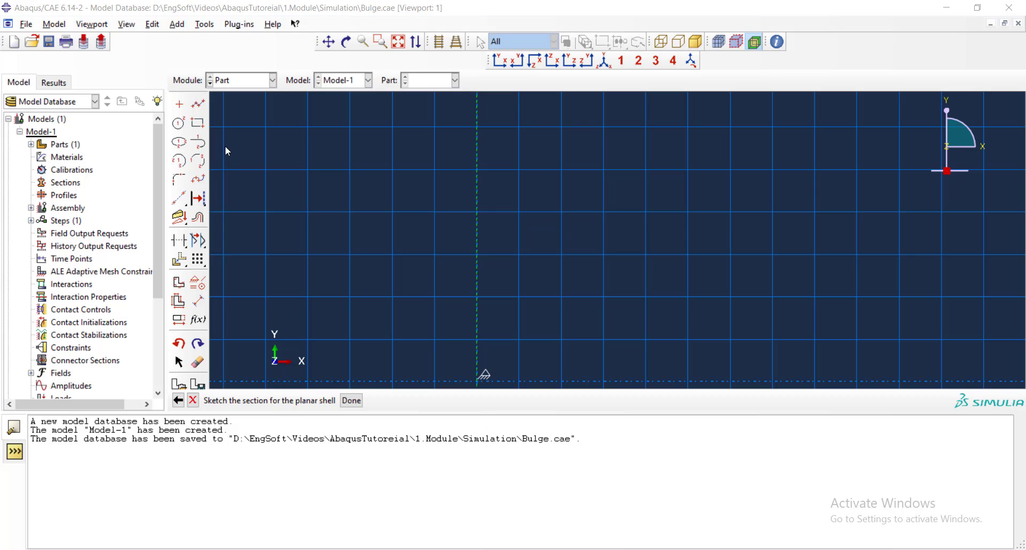
Sketch a thin rectangle starting at 0,0 and finish the Blank shell part.
left_click(197, 123)
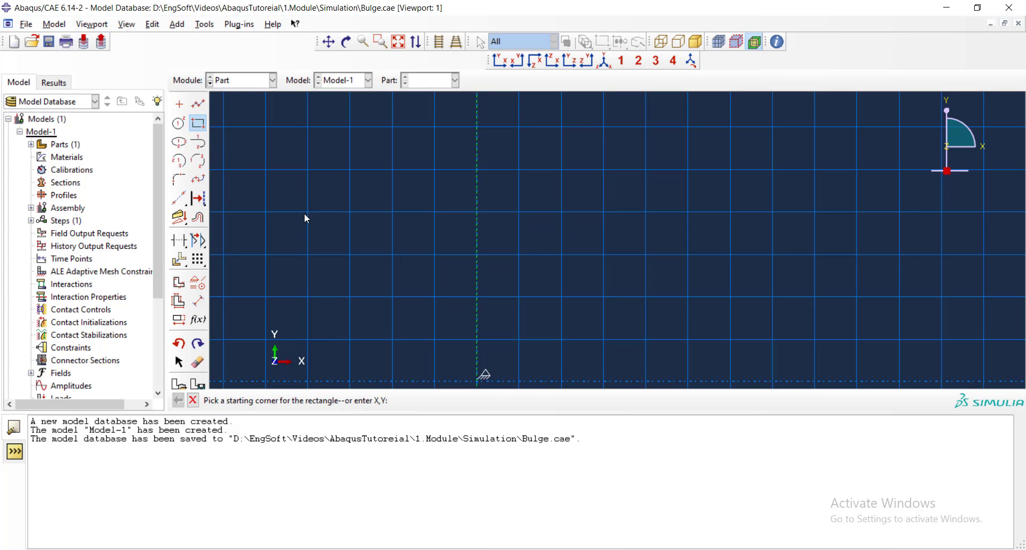
mouse_move(403, 308)
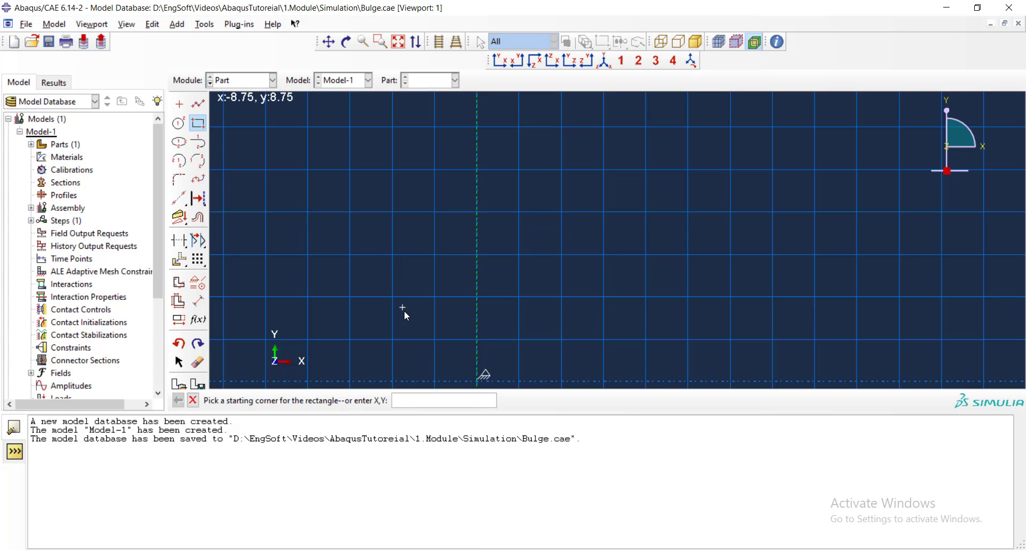
type("0,0")
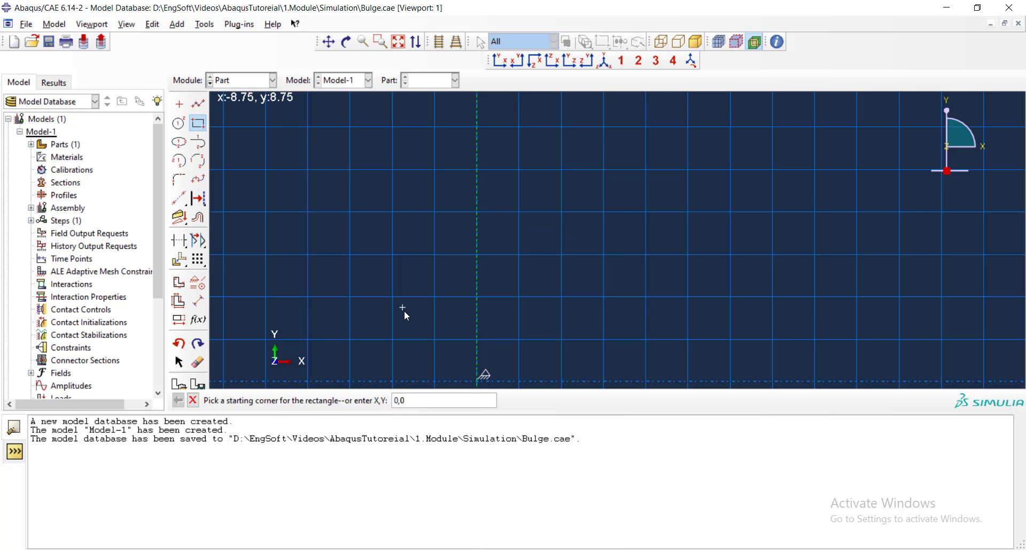
left_click(402, 308)
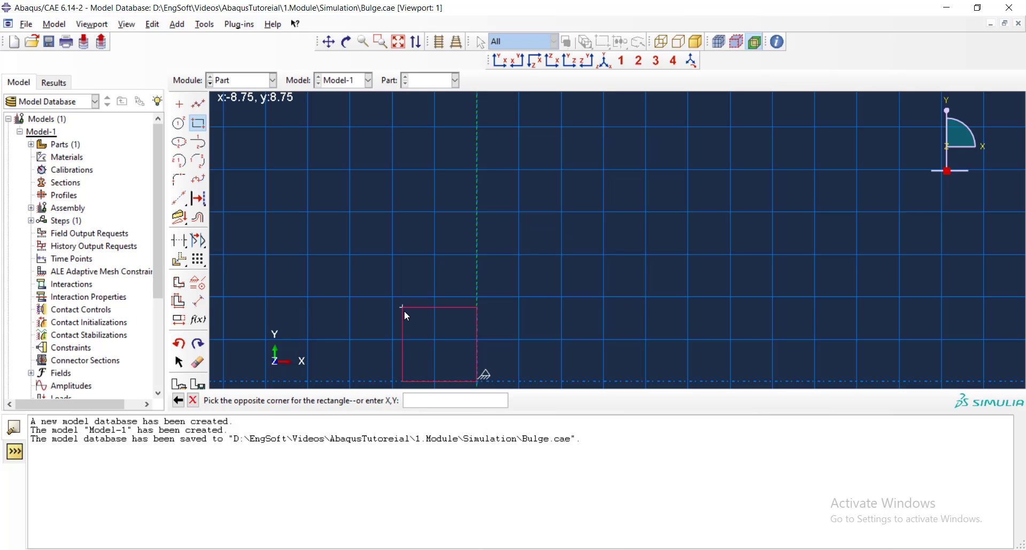
type("55,")
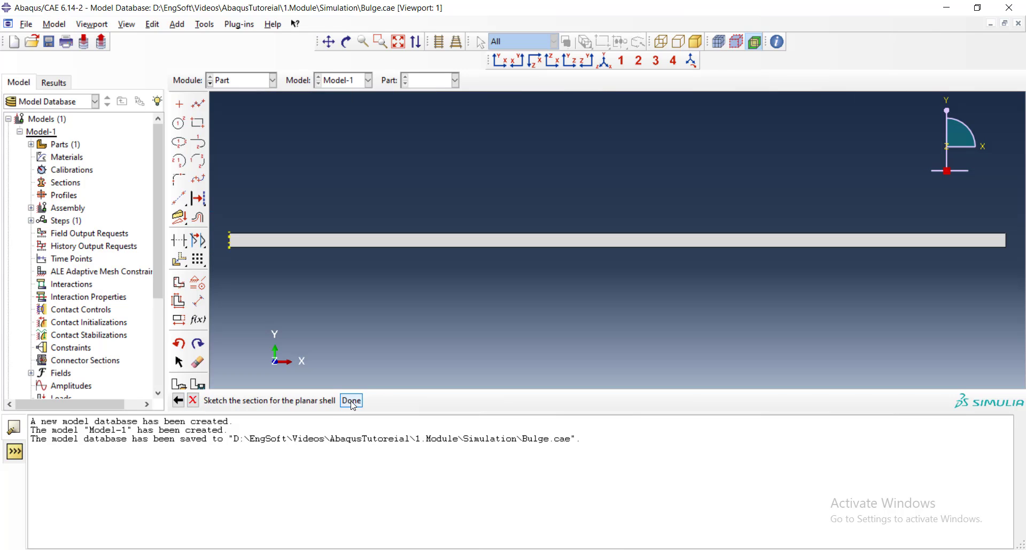
left_click(351, 400)
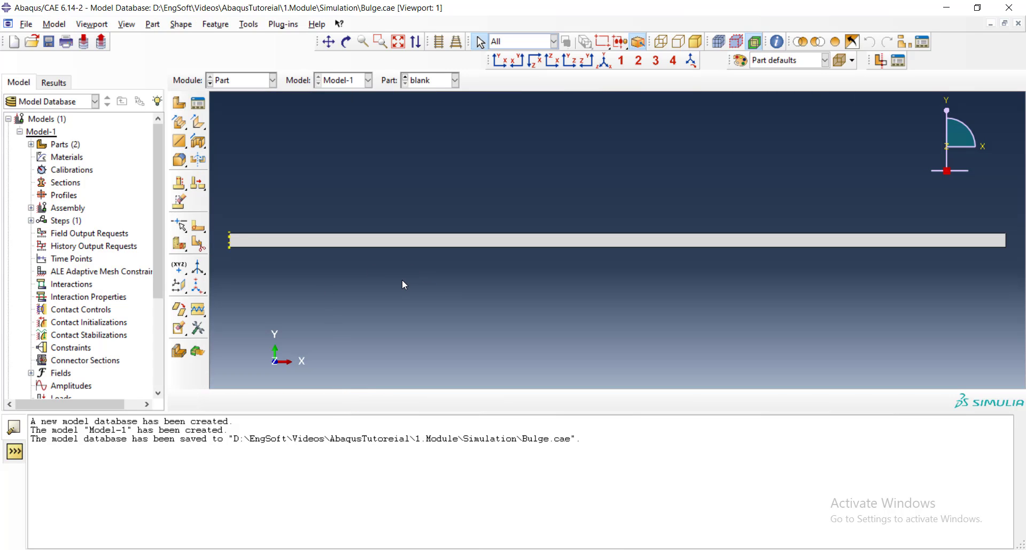
Change the module from Part to Property.
left_click(271, 92)
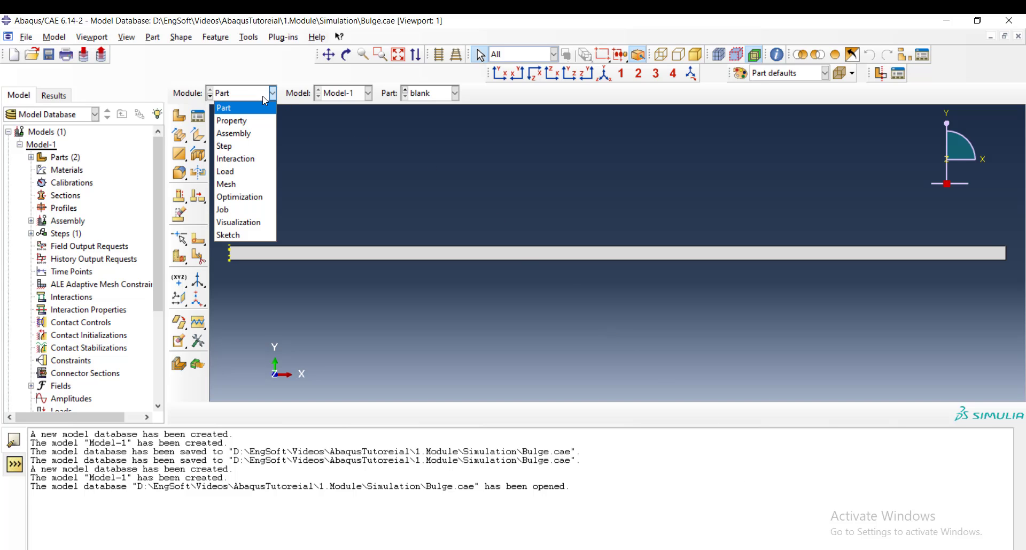
mouse_move(231, 120)
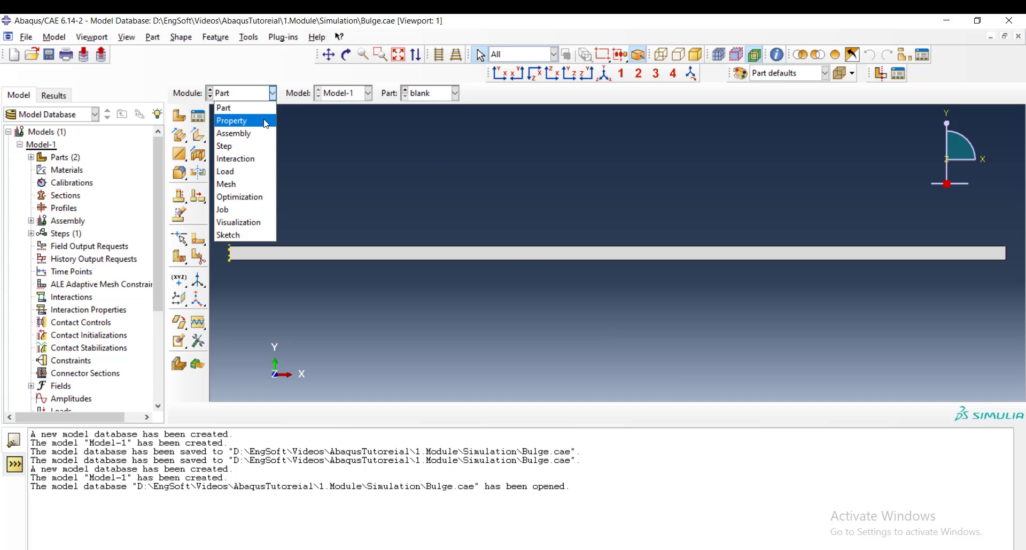
left_click(231, 120)
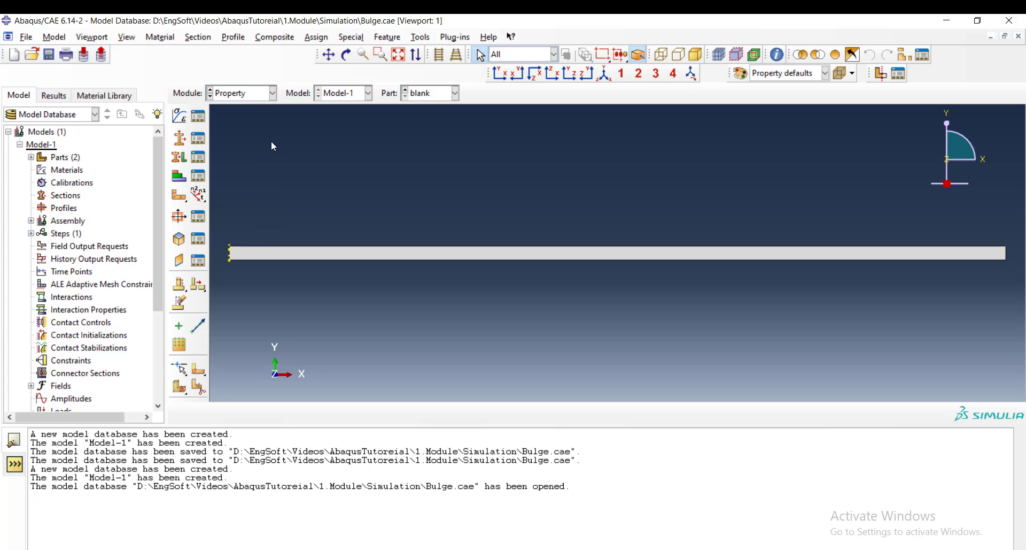
mouse_move(179, 114)
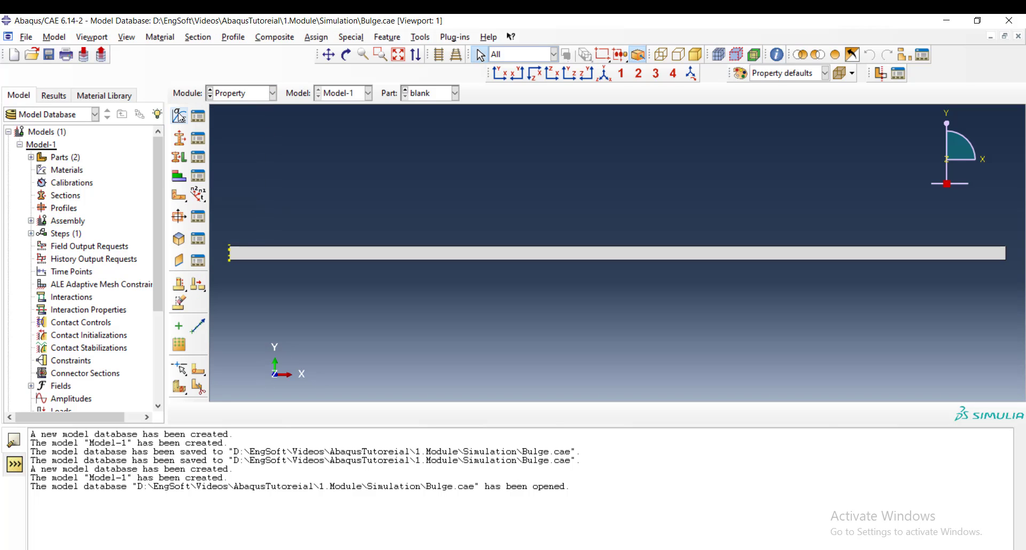
mouse_move(178, 138)
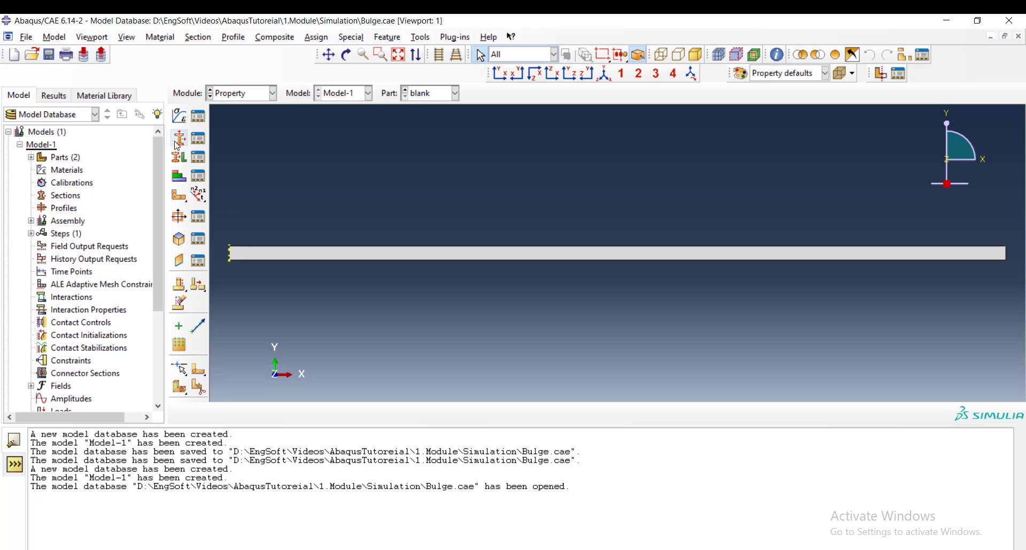
mouse_move(178, 138)
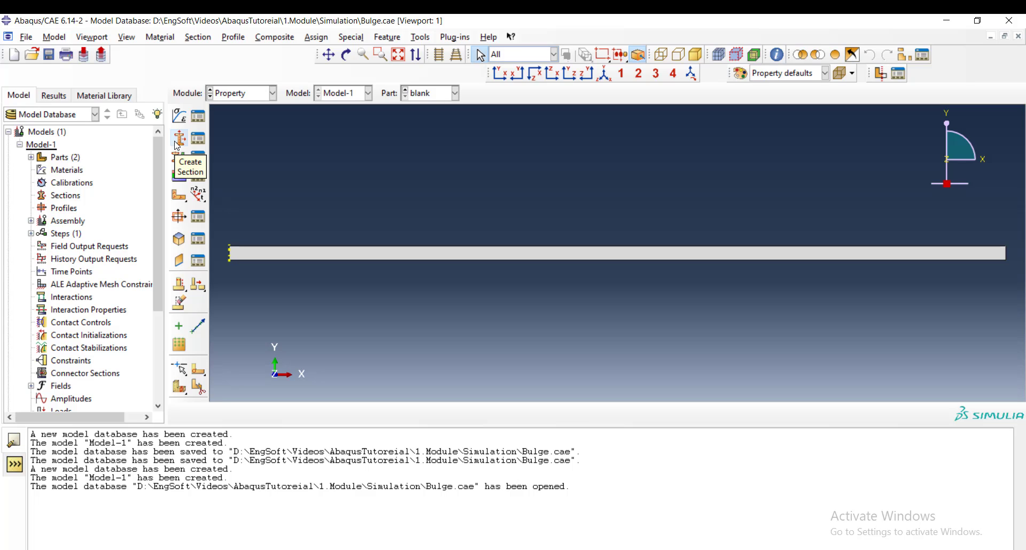
mouse_move(178, 159)
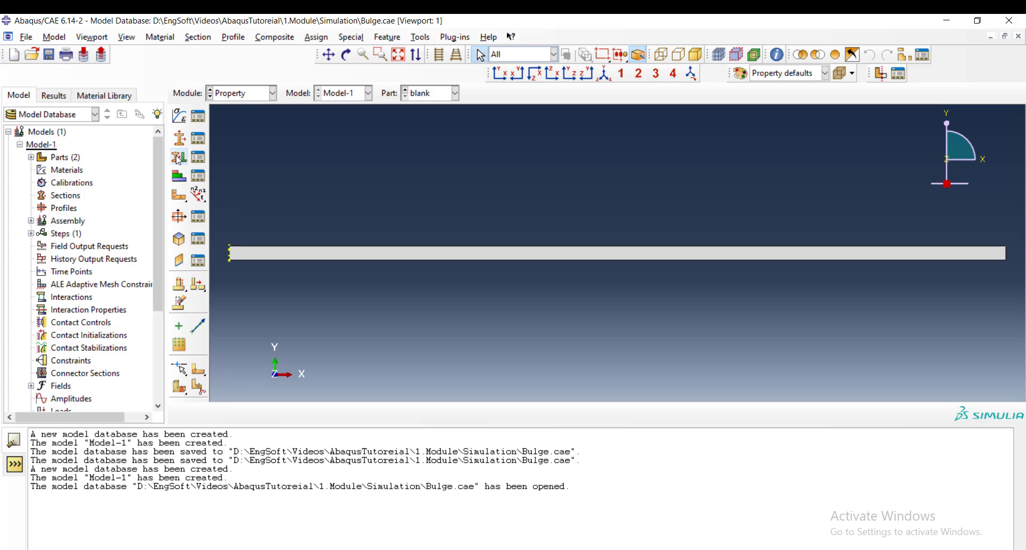
mouse_move(178, 157)
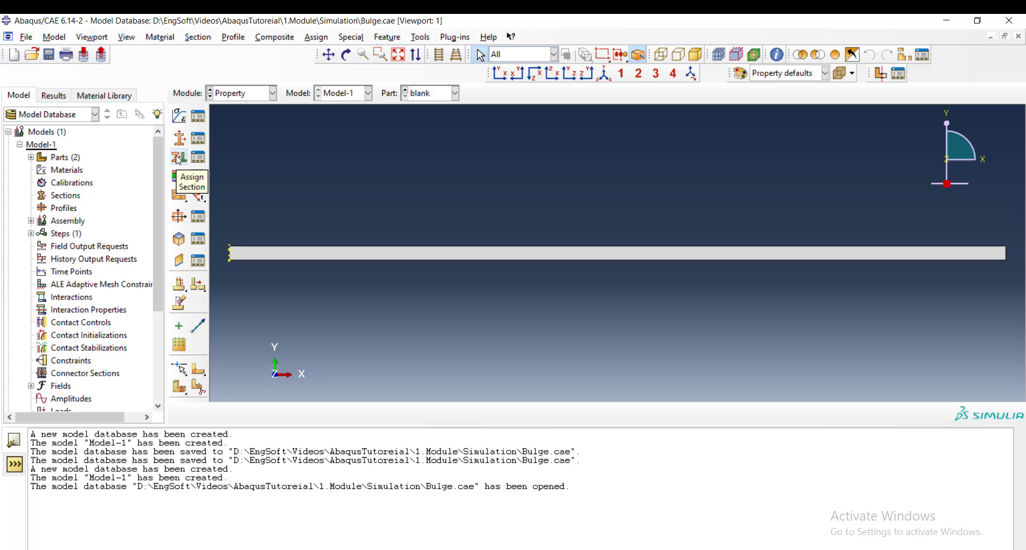
mouse_move(242, 149)
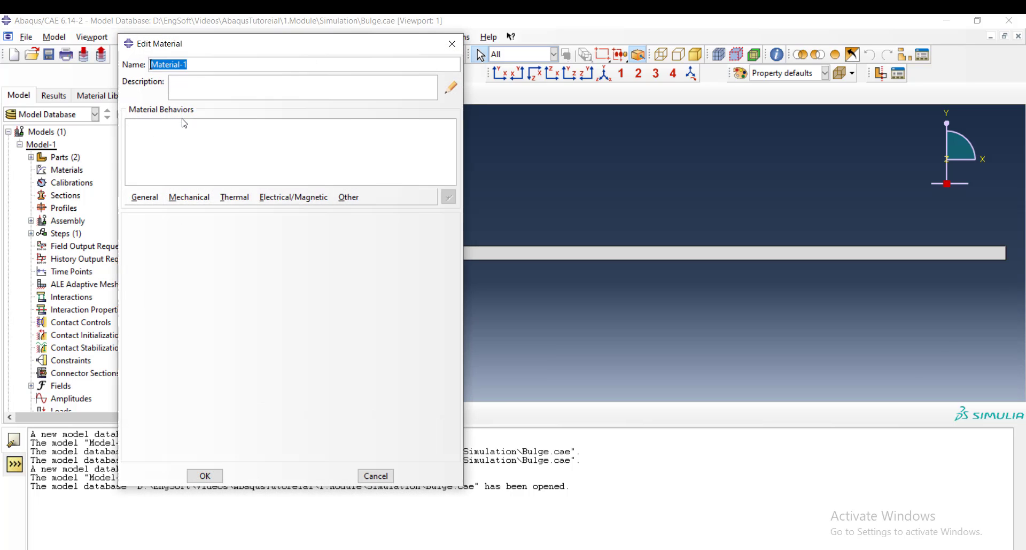
mouse_move(200, 58)
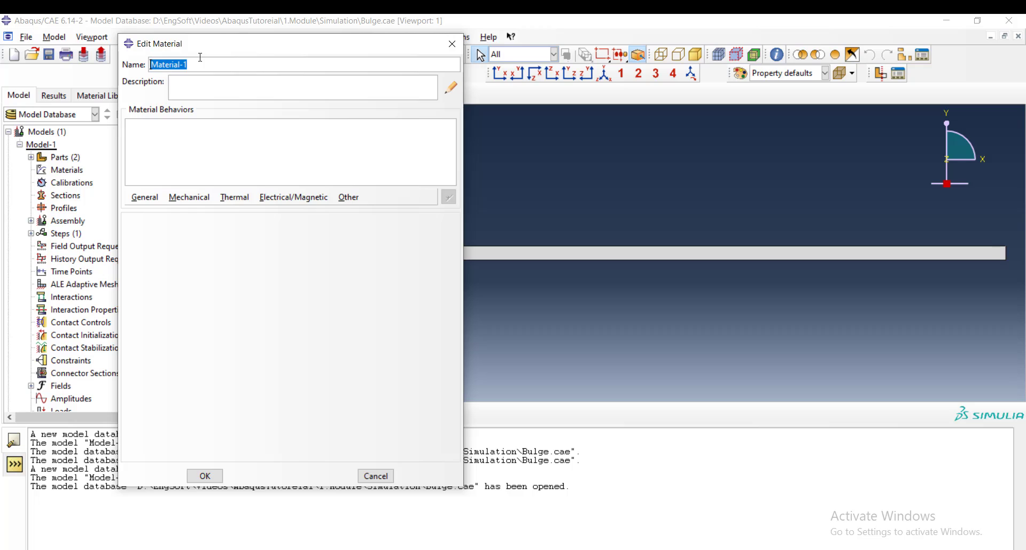
Name the material 'steel' and give it elastic Young's modulus 2e5, Poisson's ratio 0.3.
type("st")
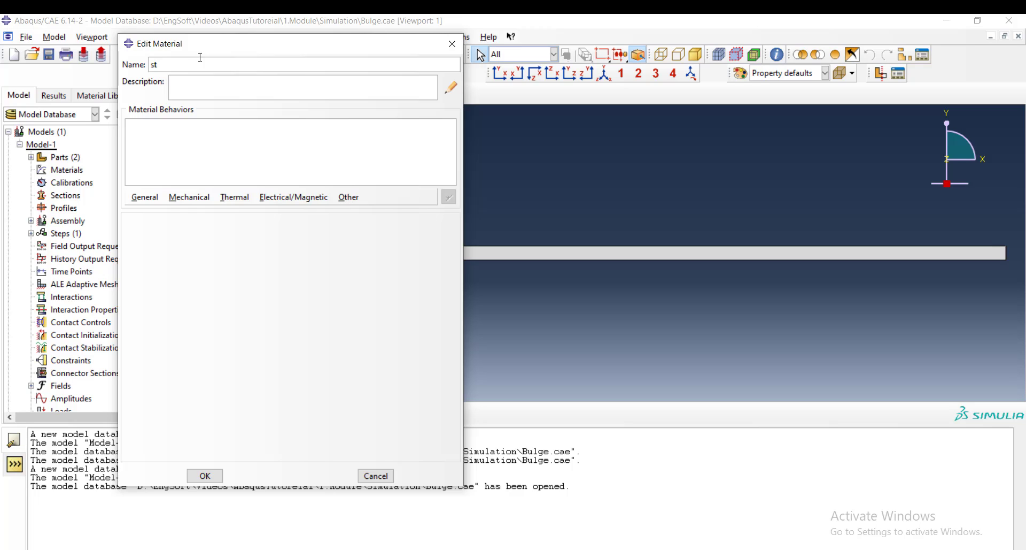
type("eel")
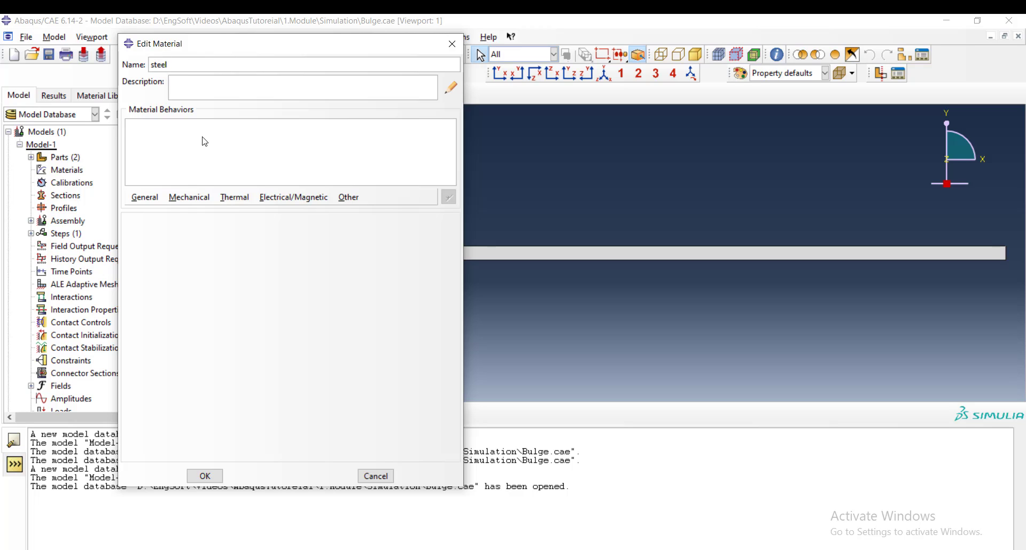
left_click(189, 196)
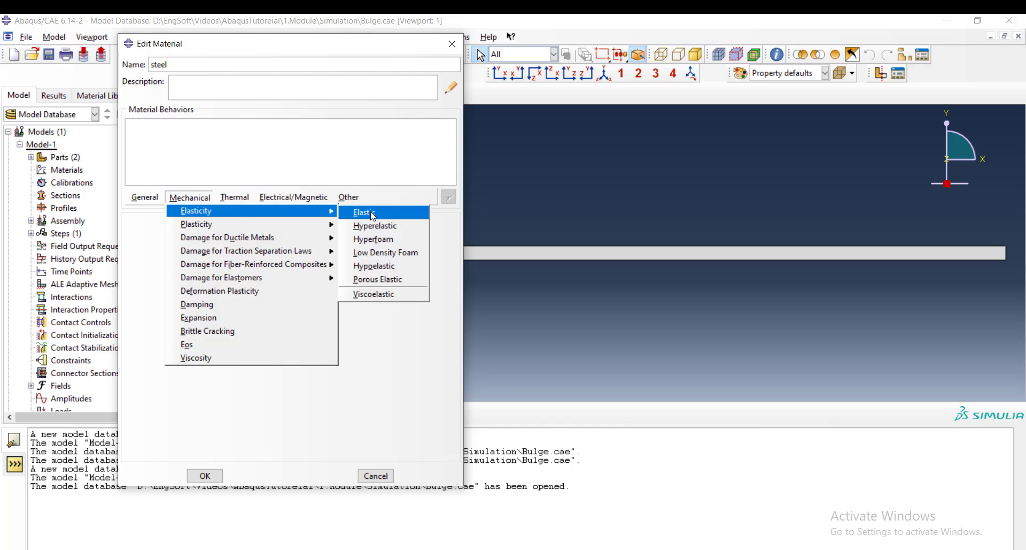
left_click(363, 213)
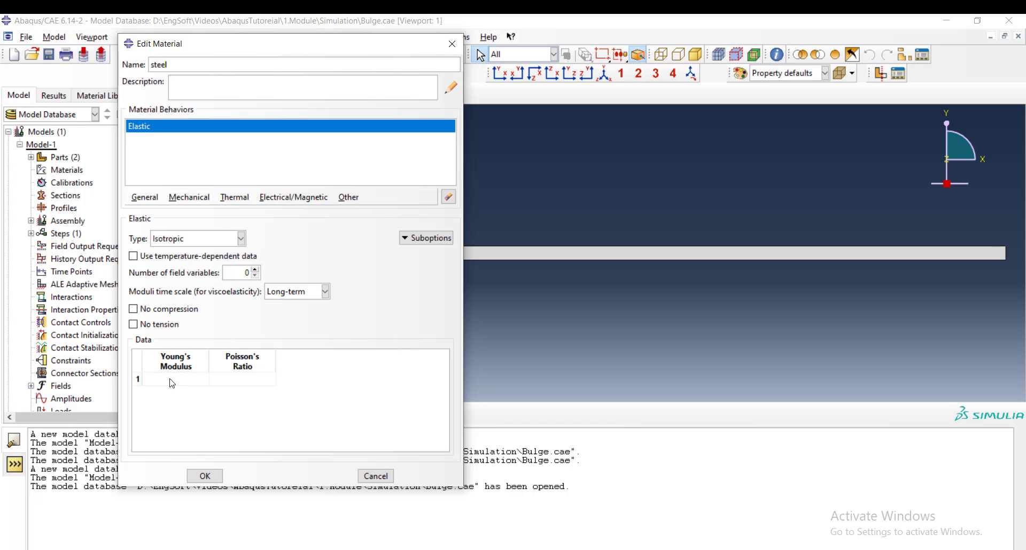
left_click(174, 379)
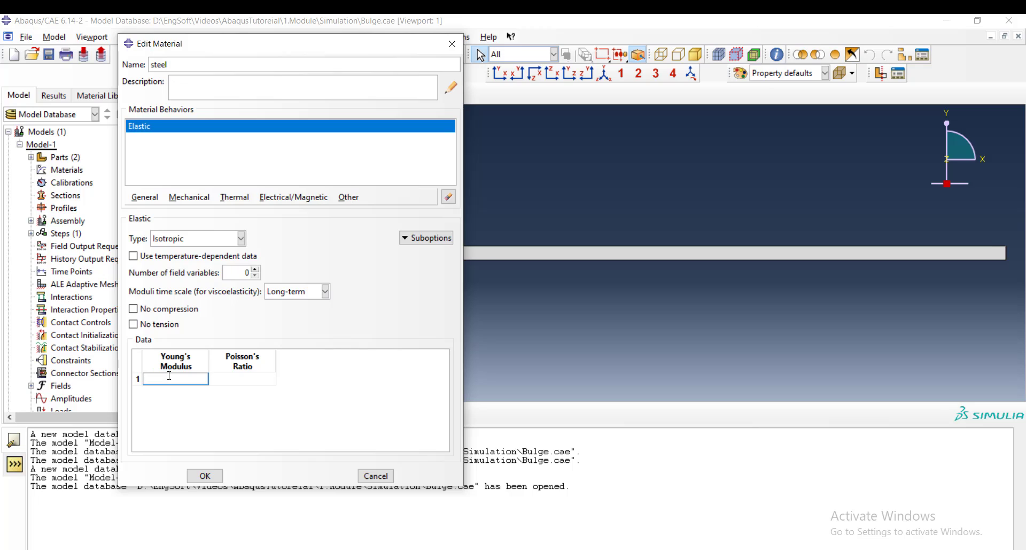
type("2e")
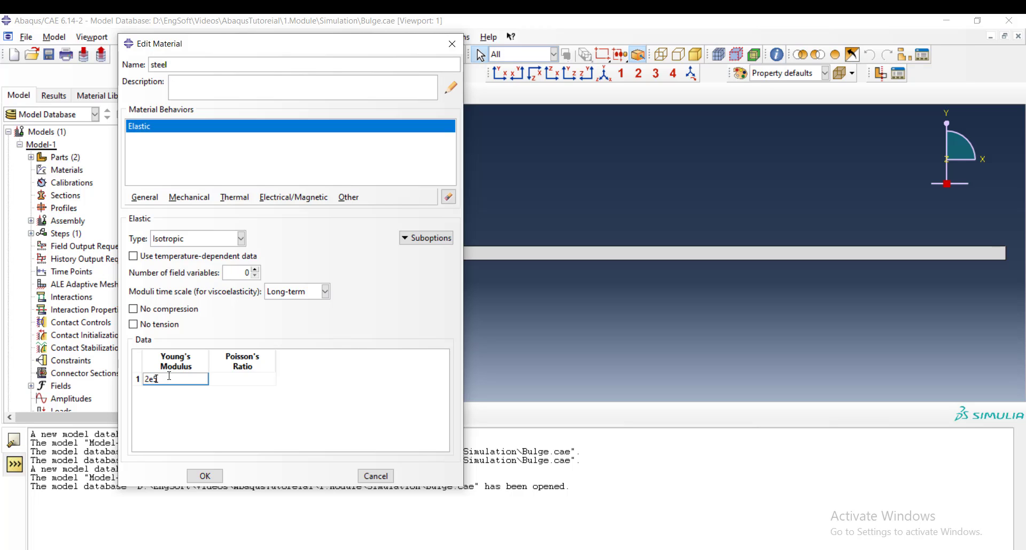
left_click(242, 378)
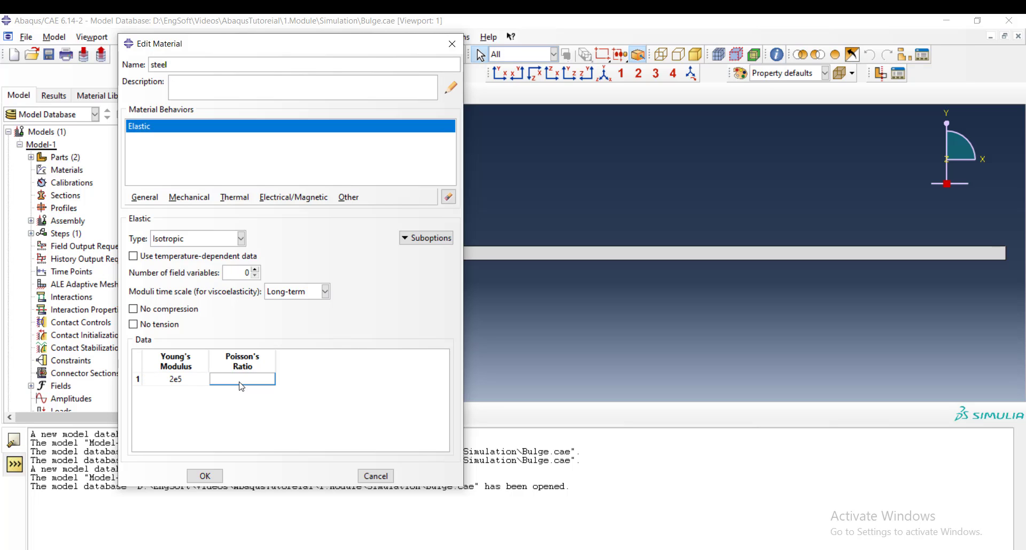
type("0.3")
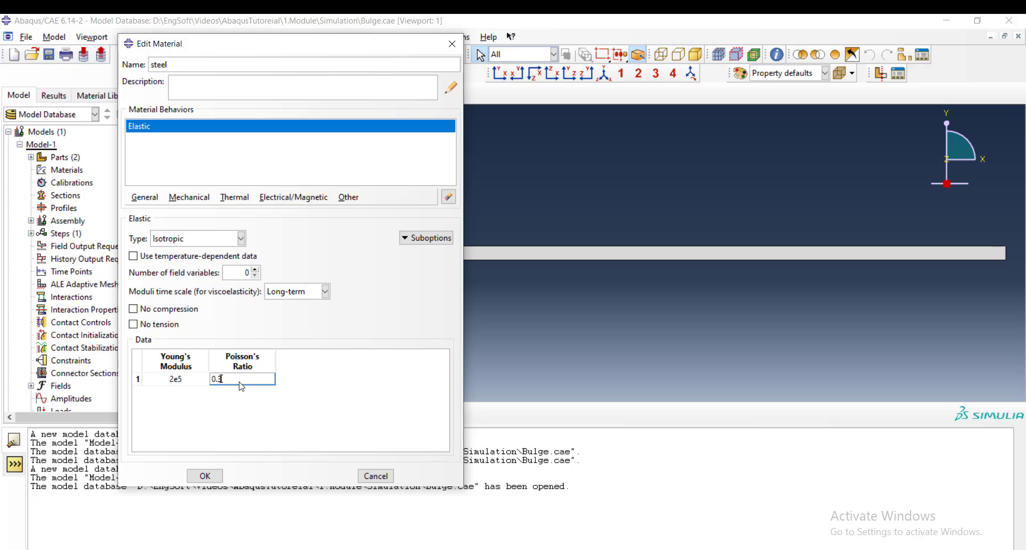
left_click(190, 196)
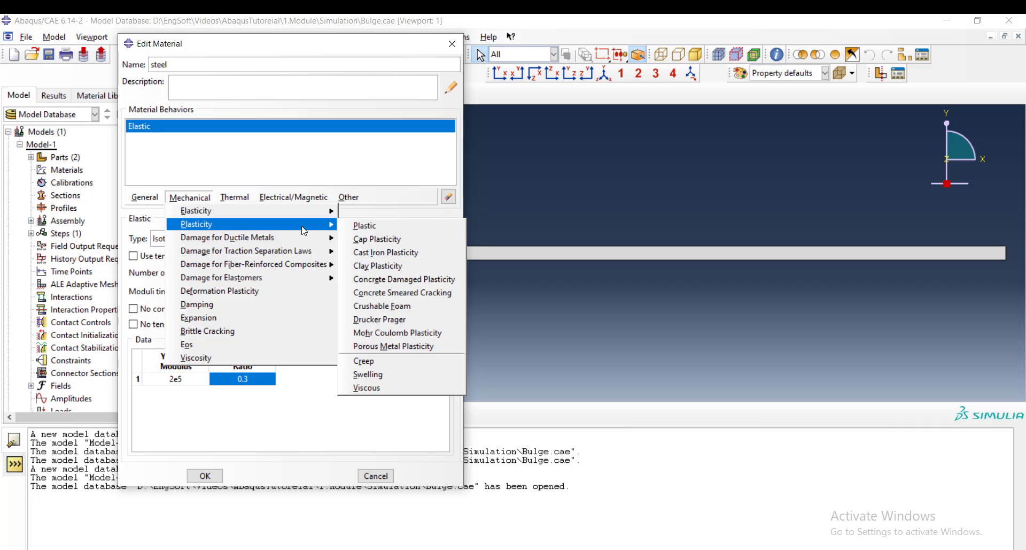
Add plastic hardening rows 300 at strain 0 and 450 at strain 0.5, then save steel.
left_click(364, 225)
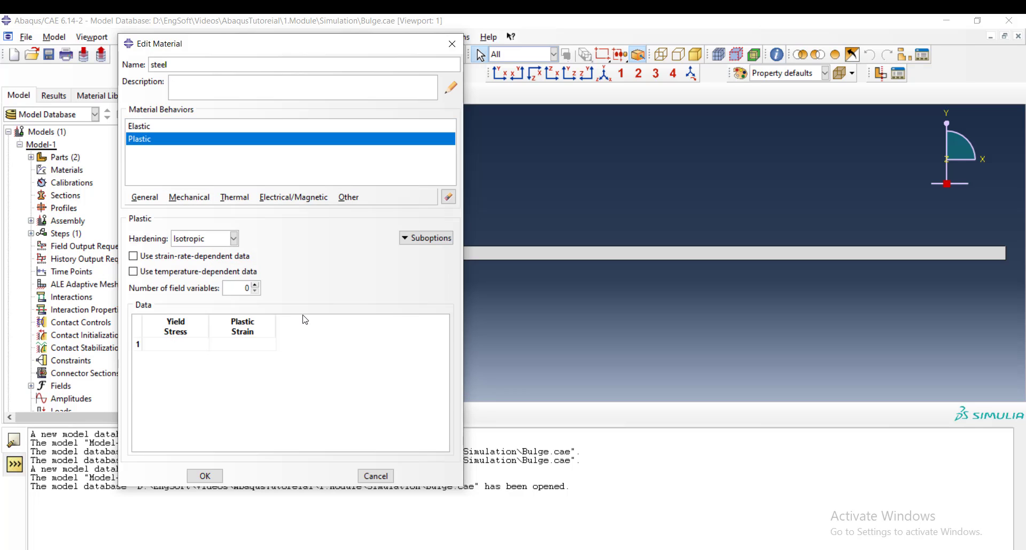
left_click(174, 343)
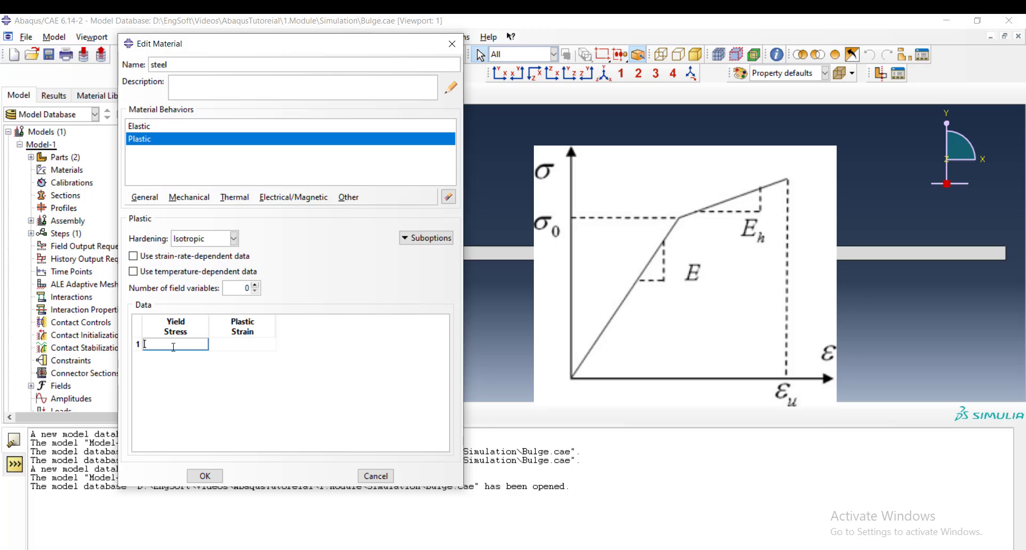
type("300")
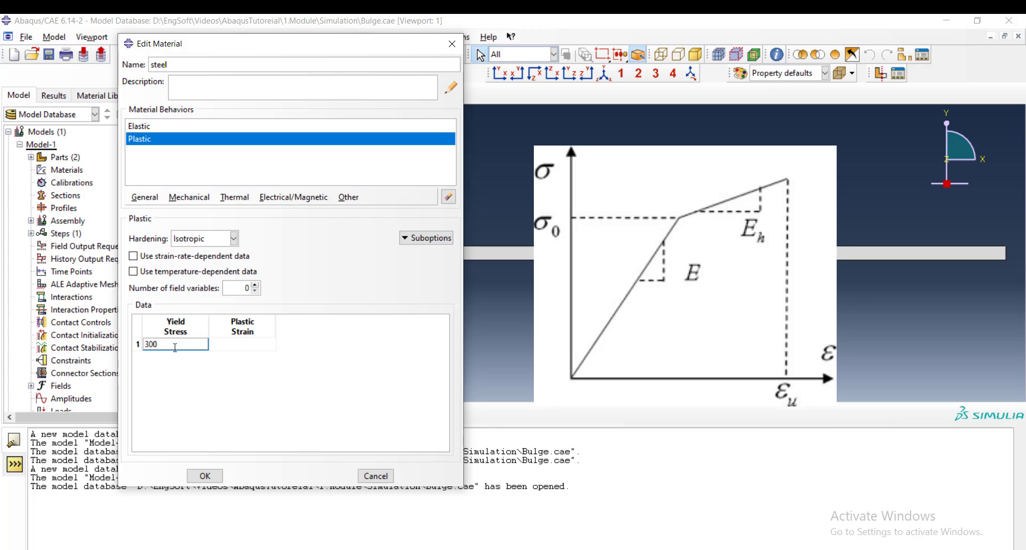
left_click(242, 344)
type("0")
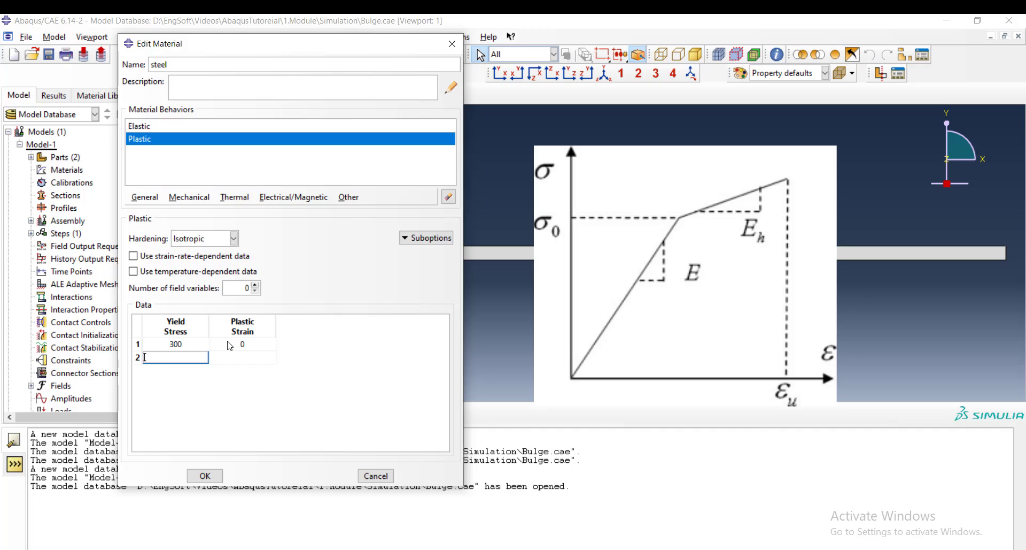
type("450")
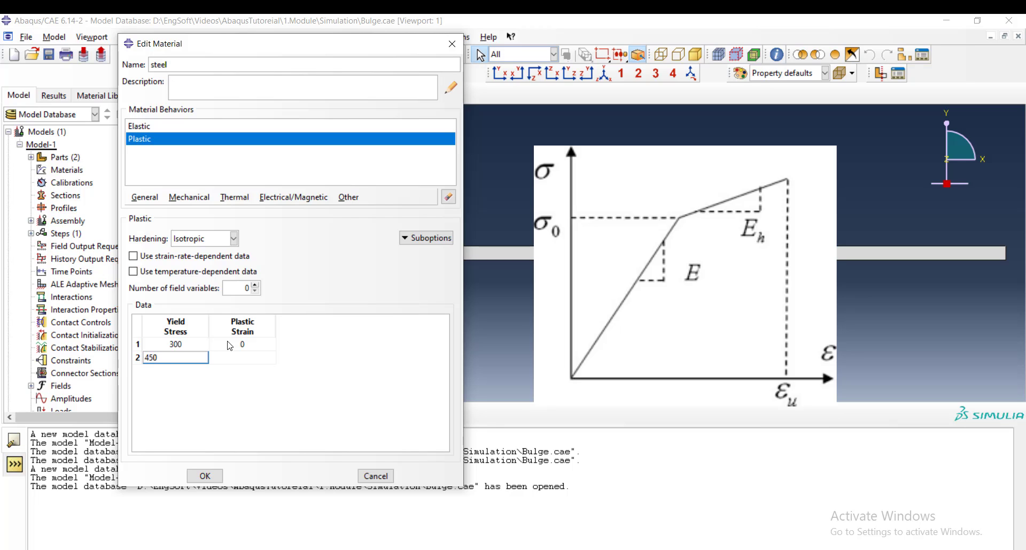
left_click(243, 357)
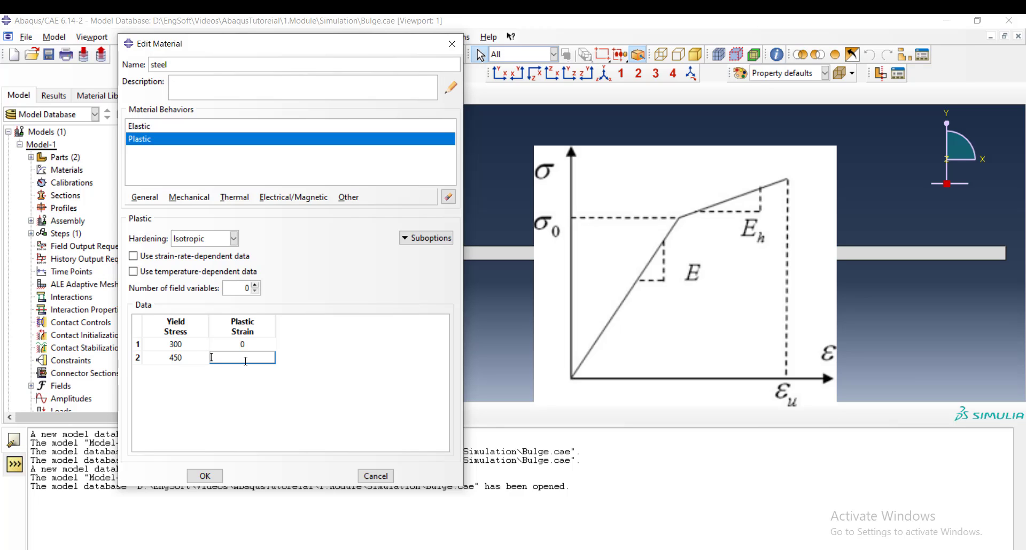
type("0.5")
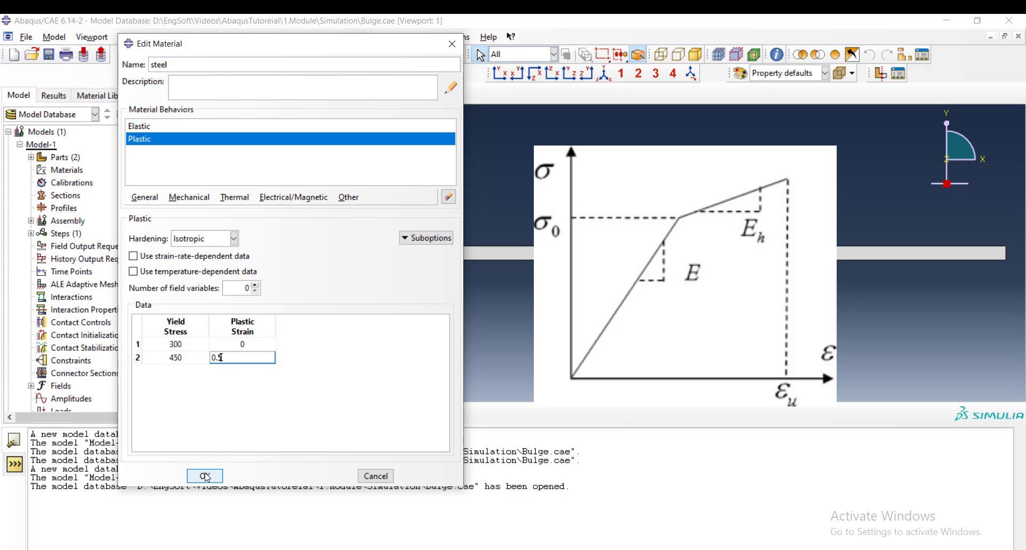
left_click(204, 476)
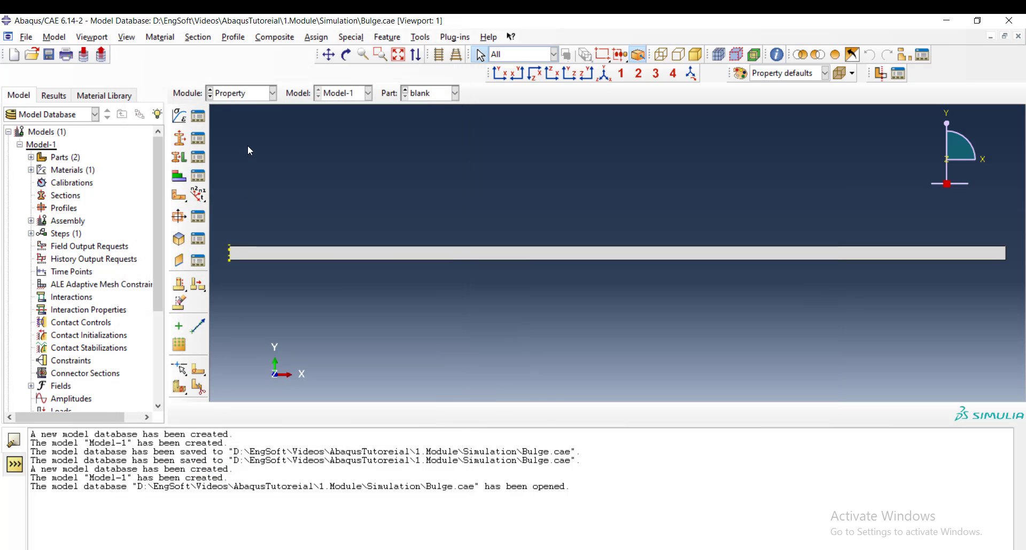
mouse_move(178, 138)
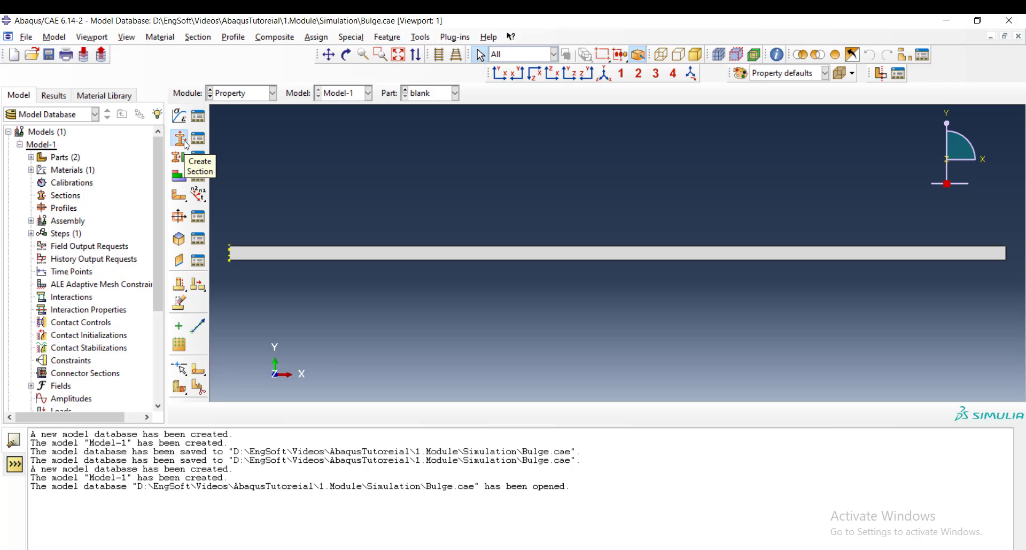
Create a solid homogeneous section named 'Steel' using the steel material.
left_click(178, 138)
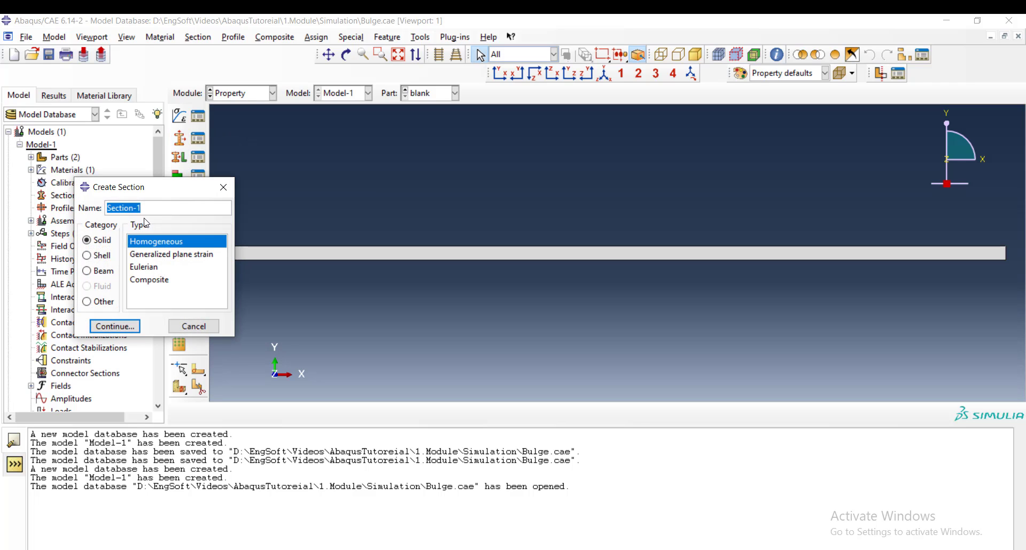
type("S")
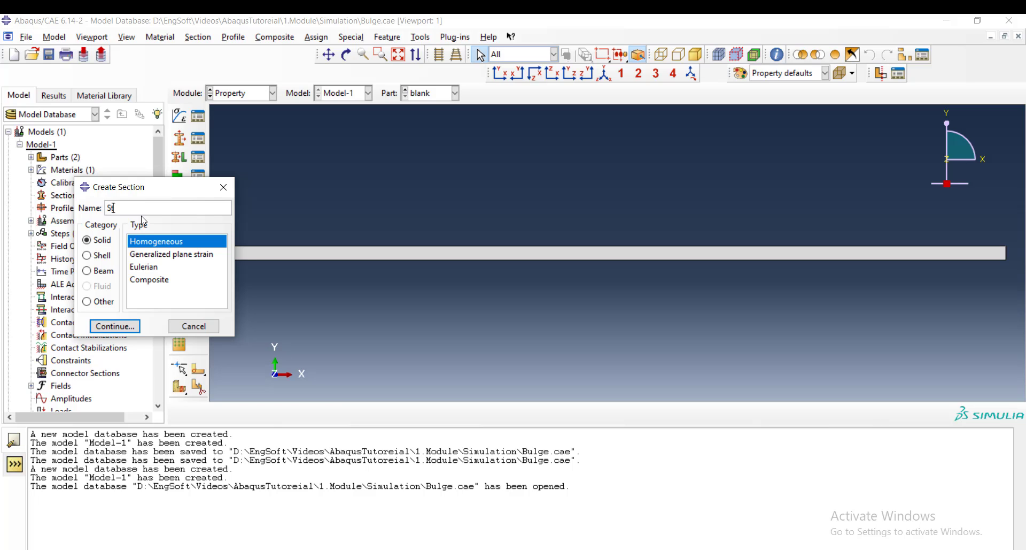
type("teel")
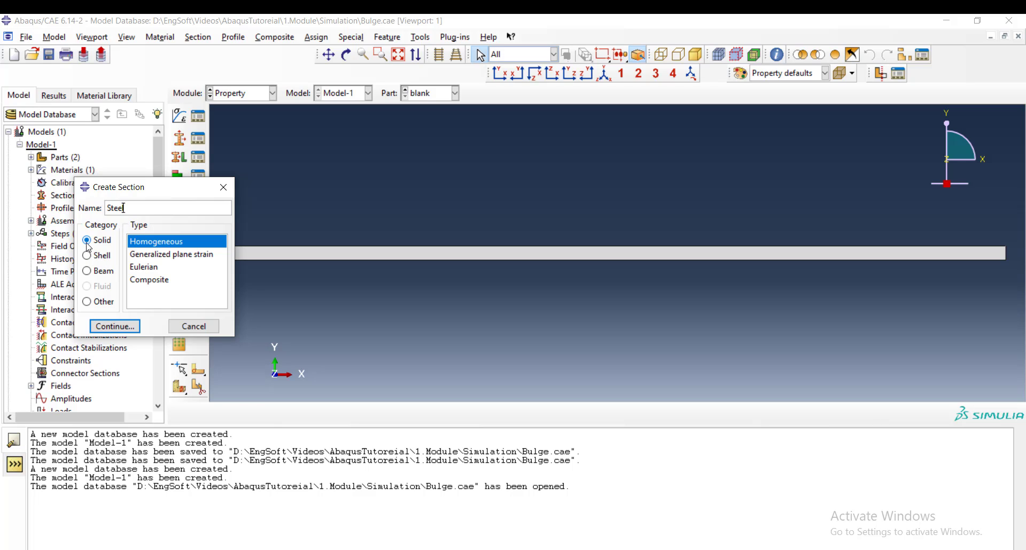
mouse_move(103, 247)
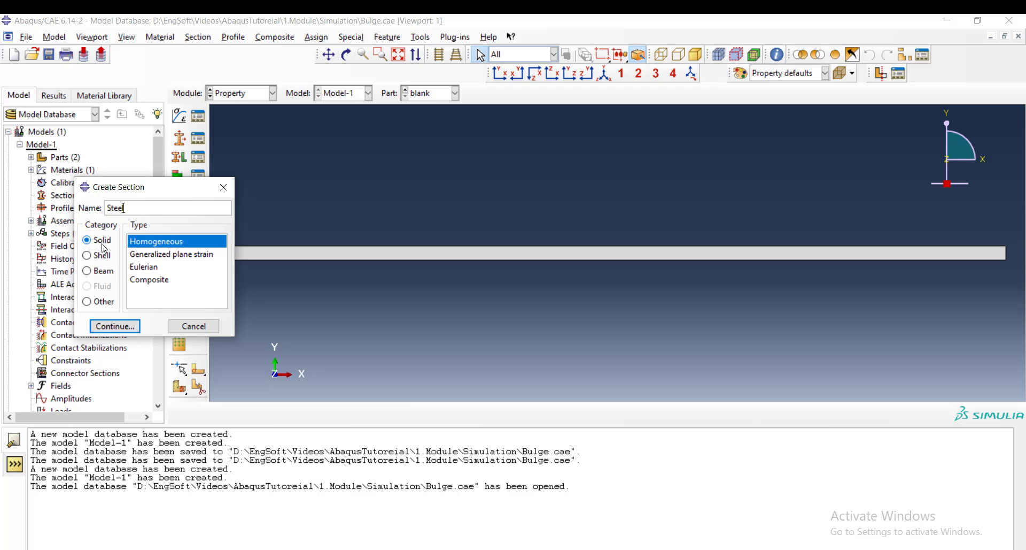
left_click(114, 325)
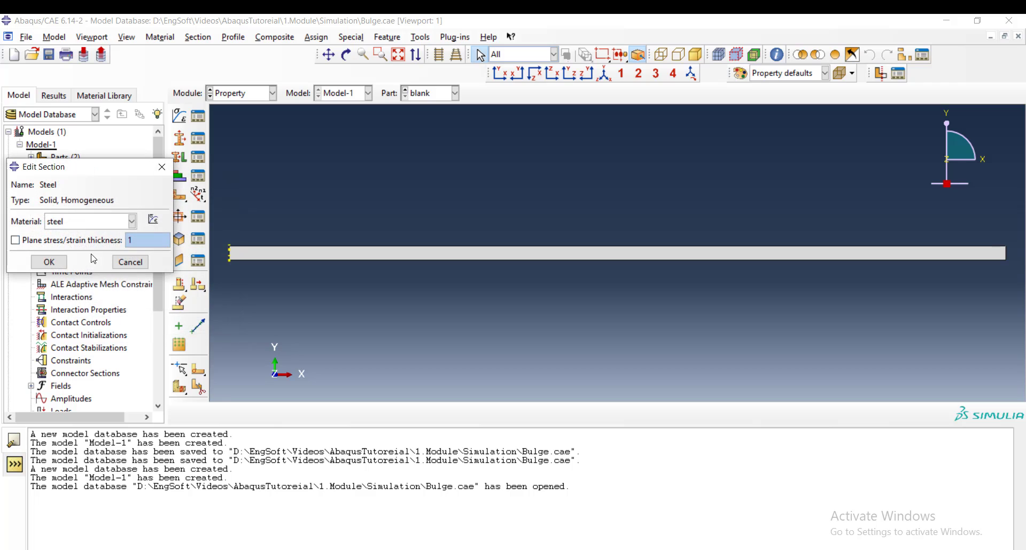
left_click(47, 260)
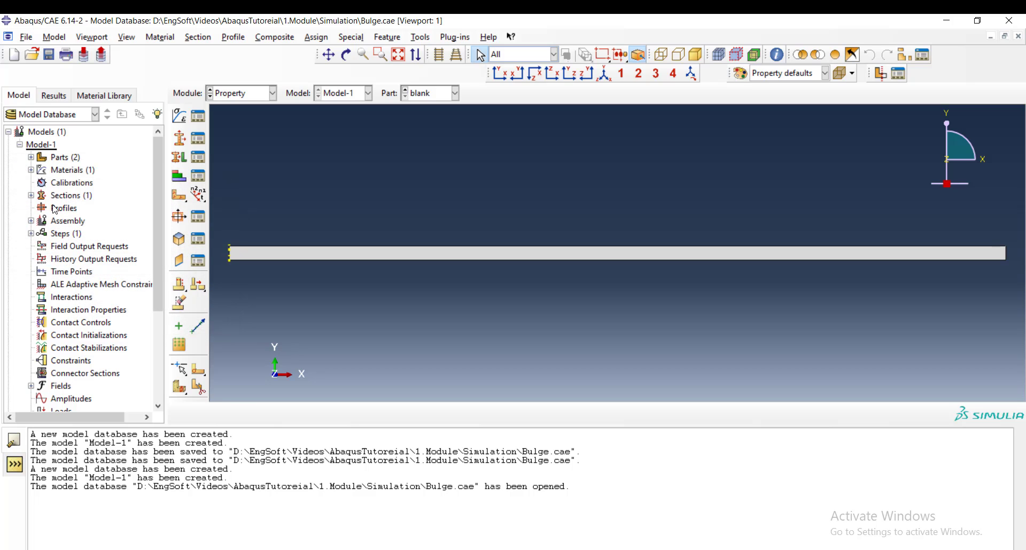
mouse_move(178, 138)
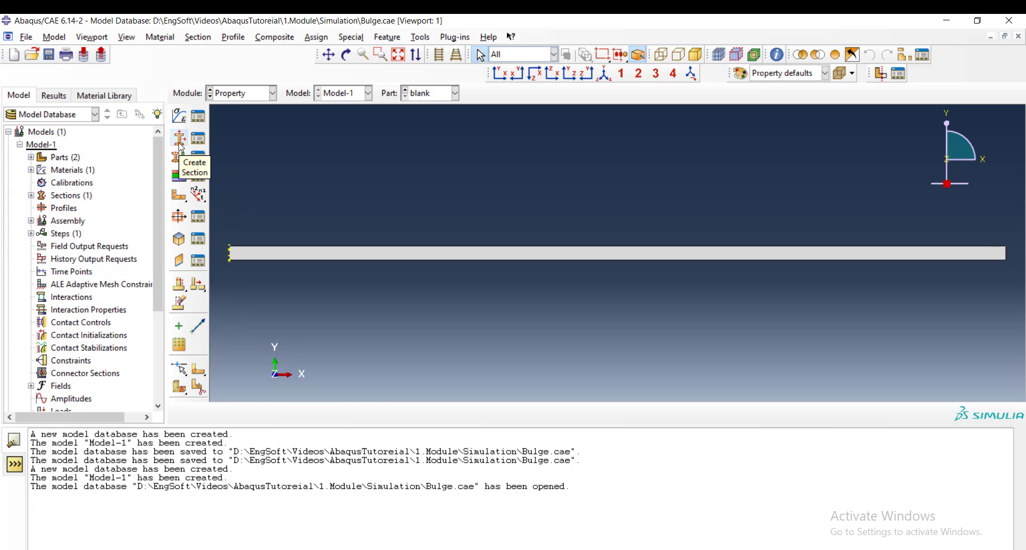
Assign the Steel section to the whole blank part region.
left_click(178, 156)
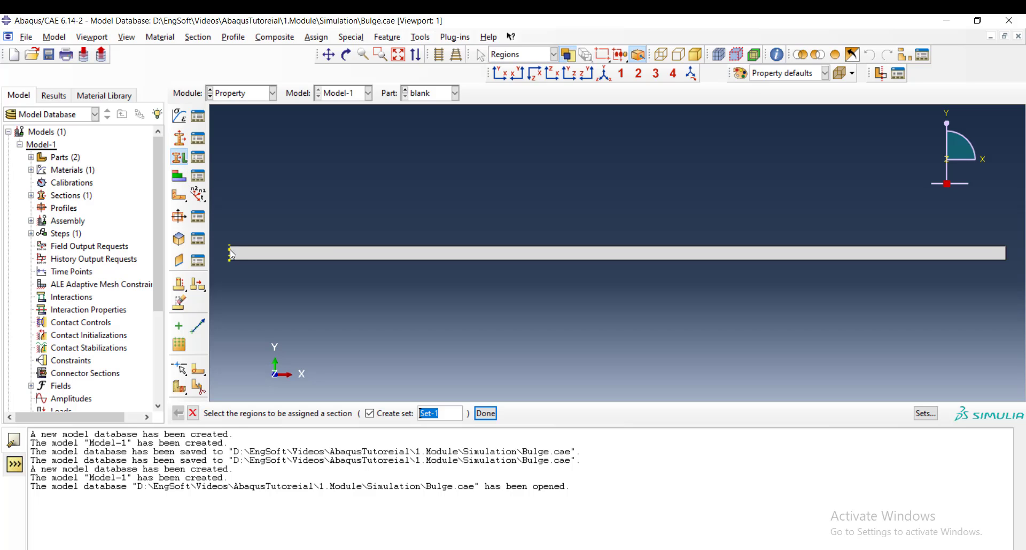
left_click(615, 252)
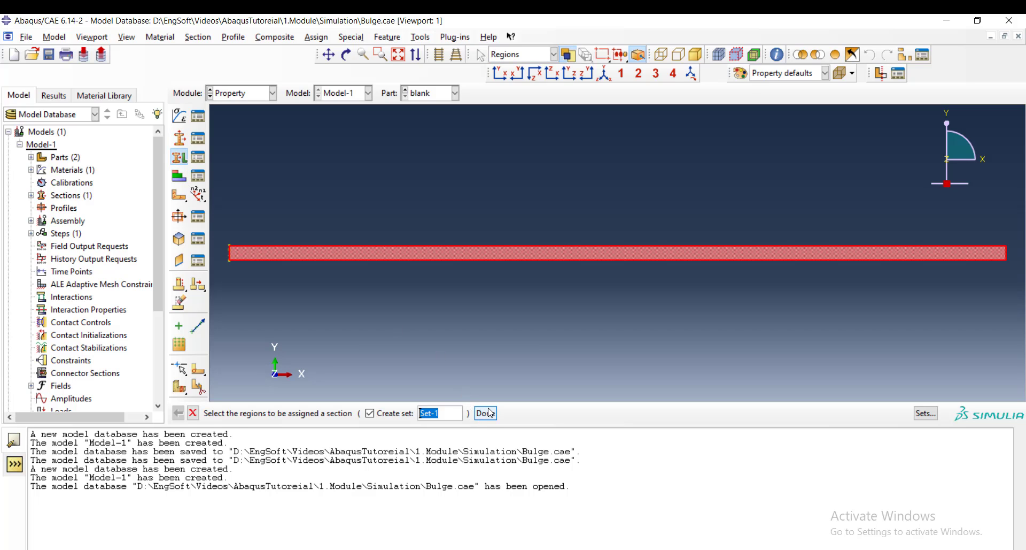
left_click(484, 413)
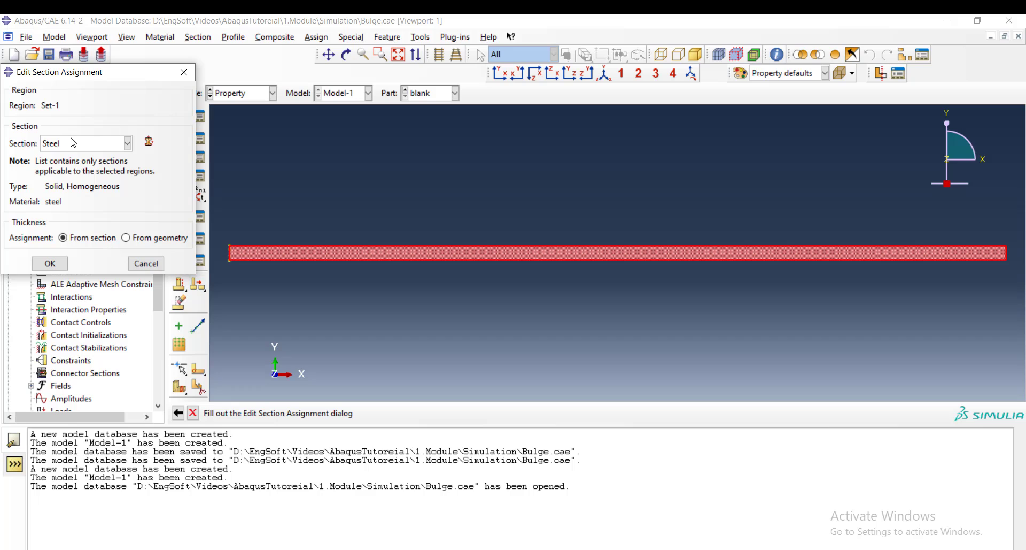
mouse_move(72, 248)
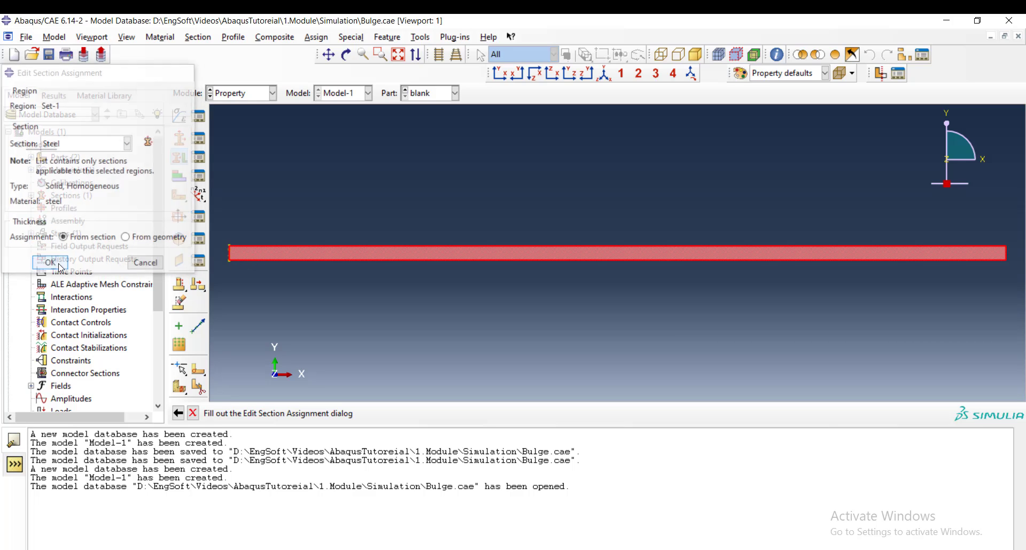
left_click(49, 261)
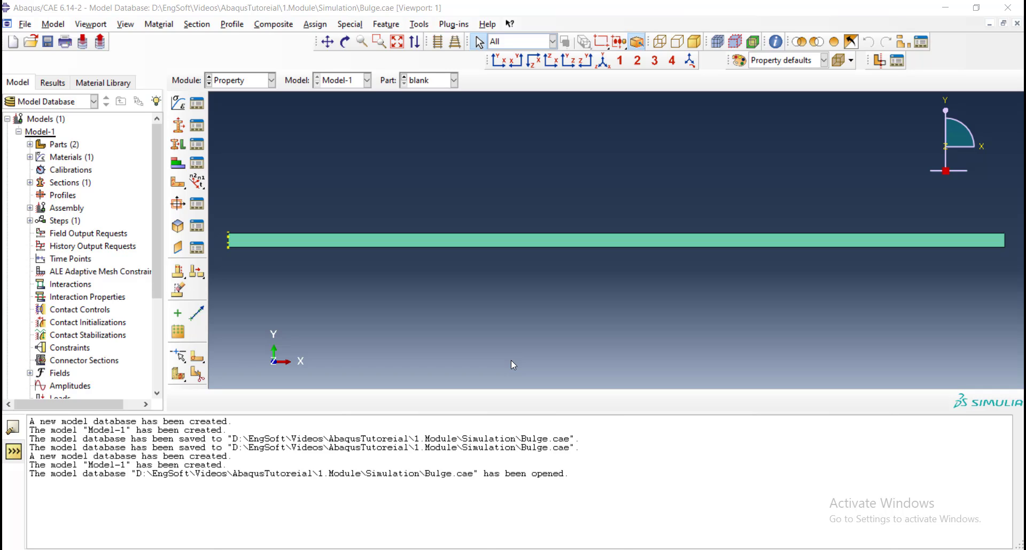
mouse_move(379, 318)
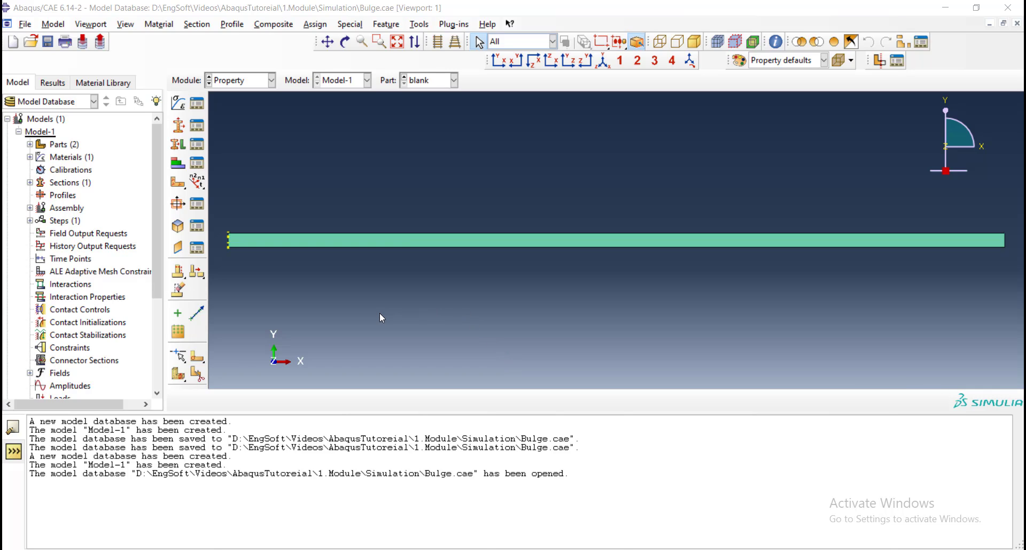
mouse_move(409, 327)
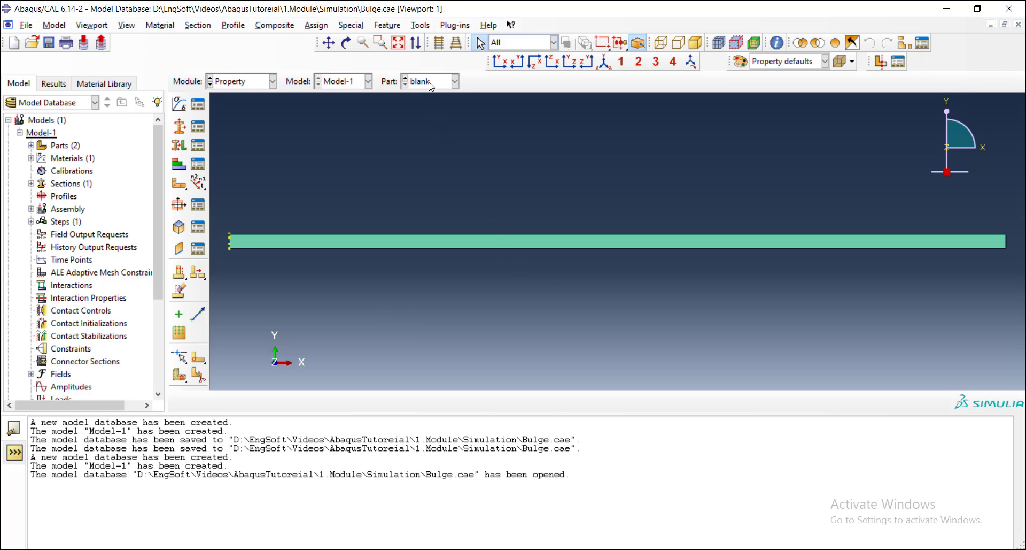
Switch the current part from blank to Die via the Part drop-down.
left_click(455, 81)
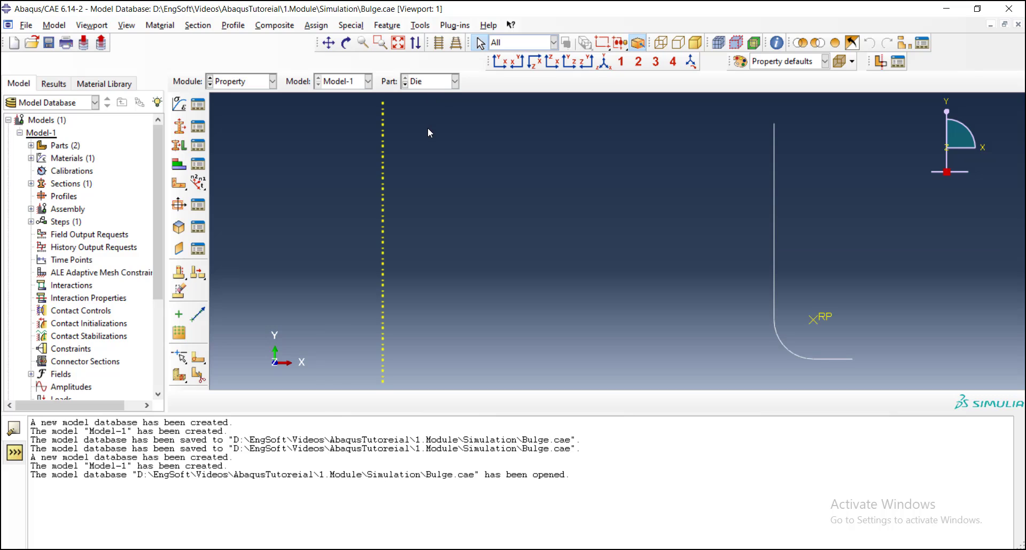